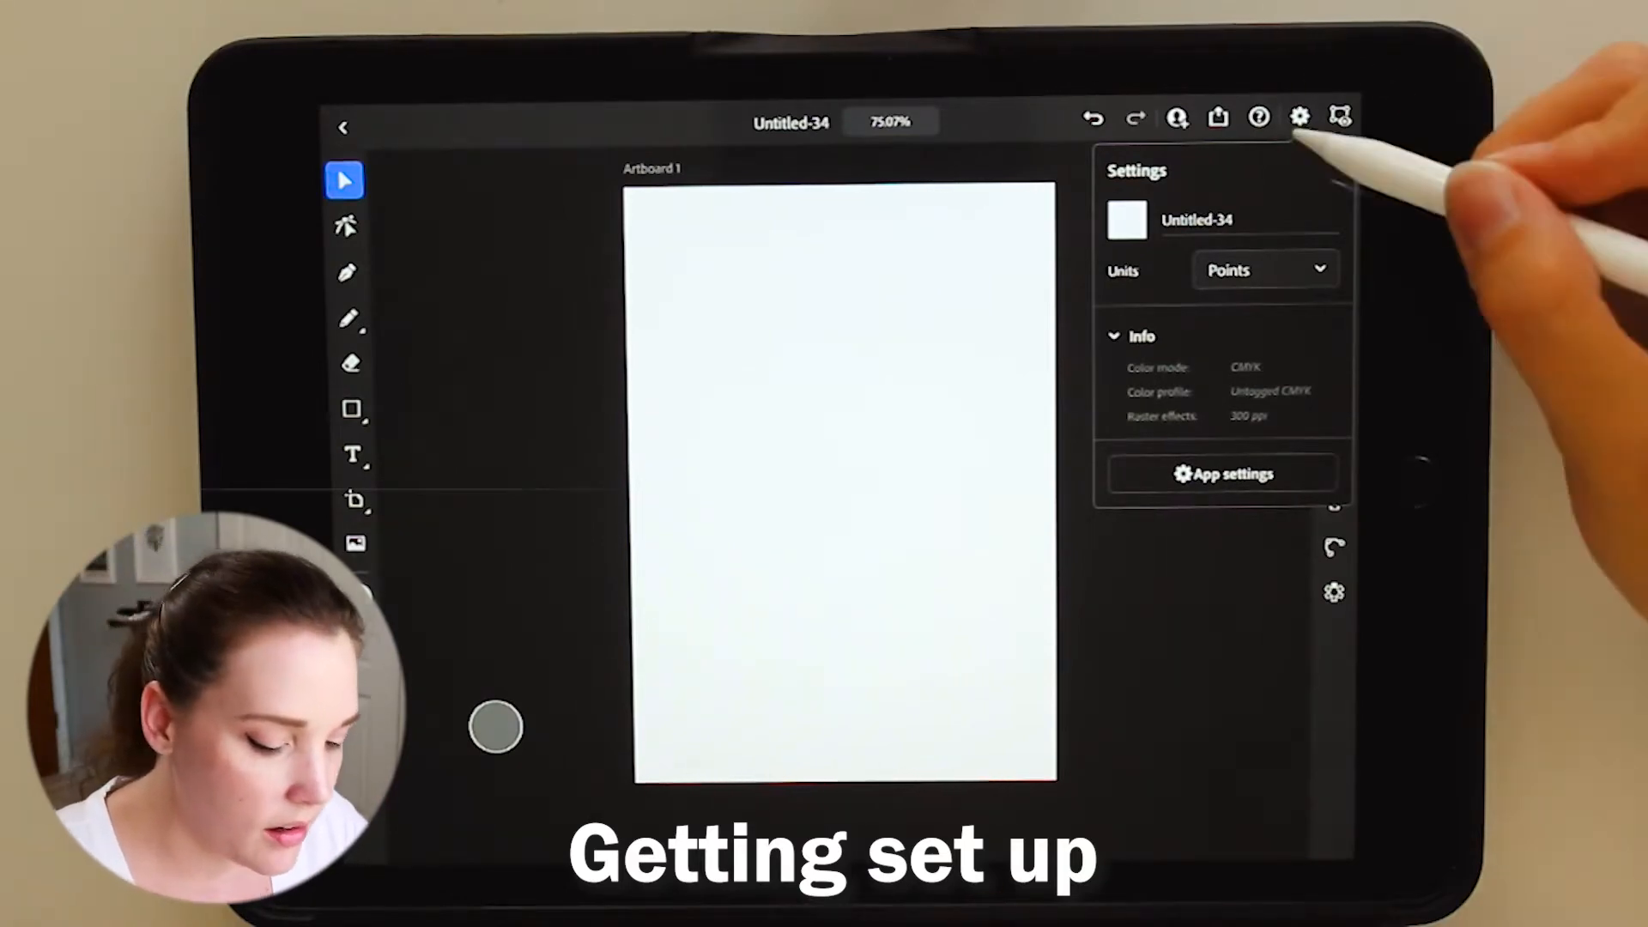
Dismiss the document Settings panel so only the blank artboard shows
{"action": "left_click", "coordinate": [1298, 116]}
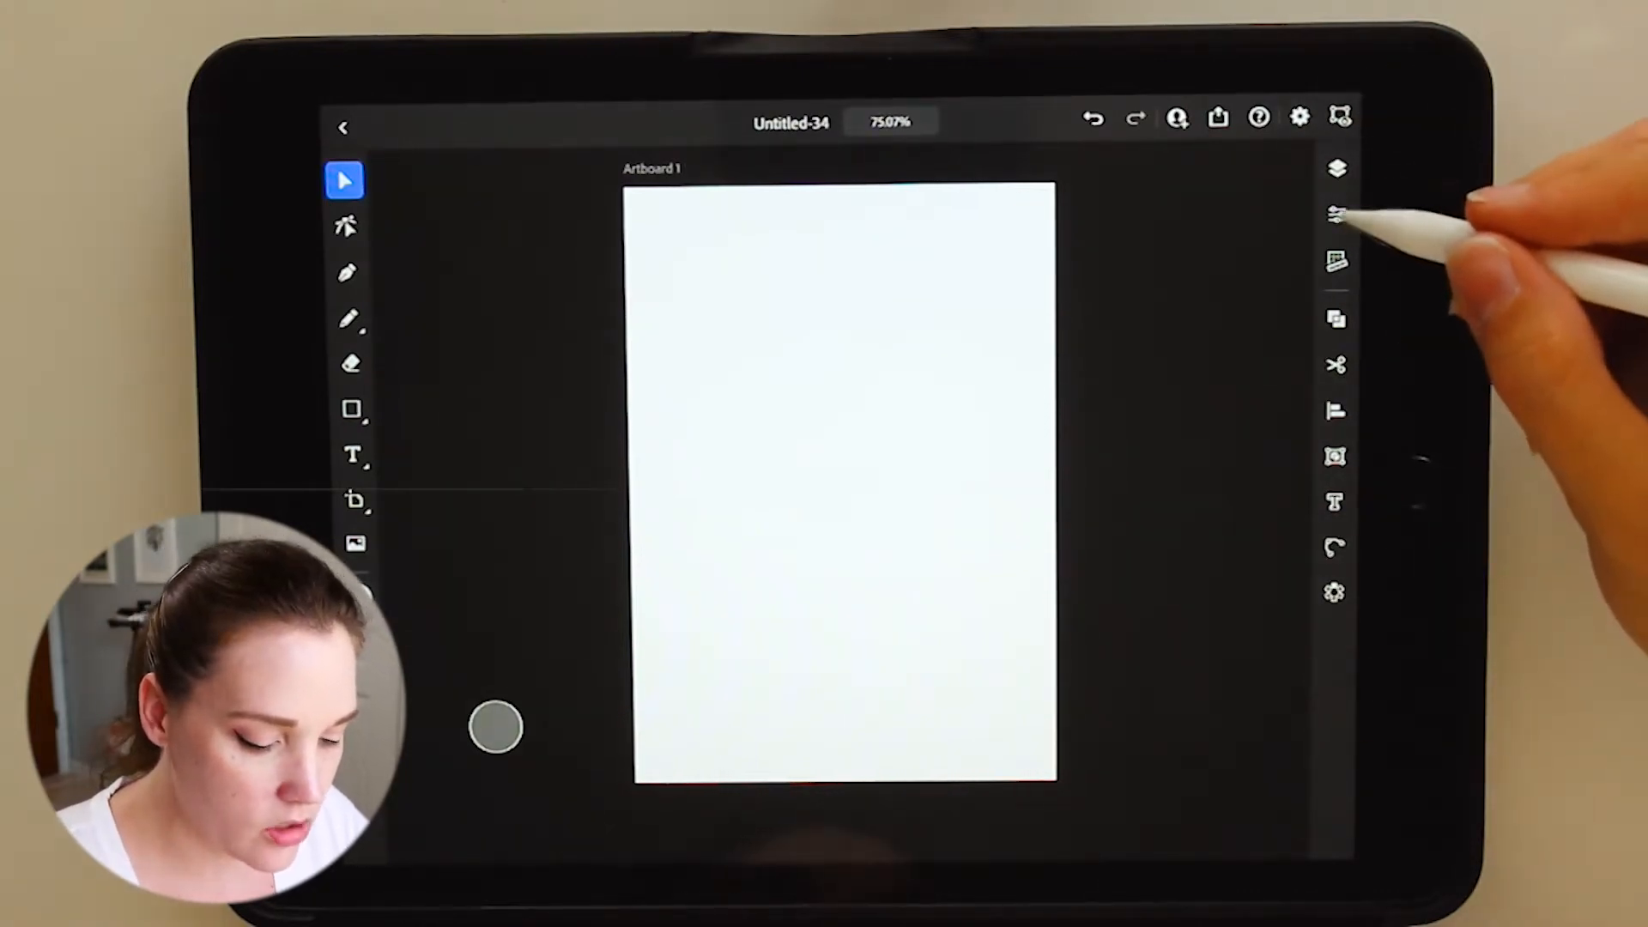
Mix a pale lavender fill in the Properties fill picker for the next shape
{"action": "left_click", "coordinate": [1338, 215]}
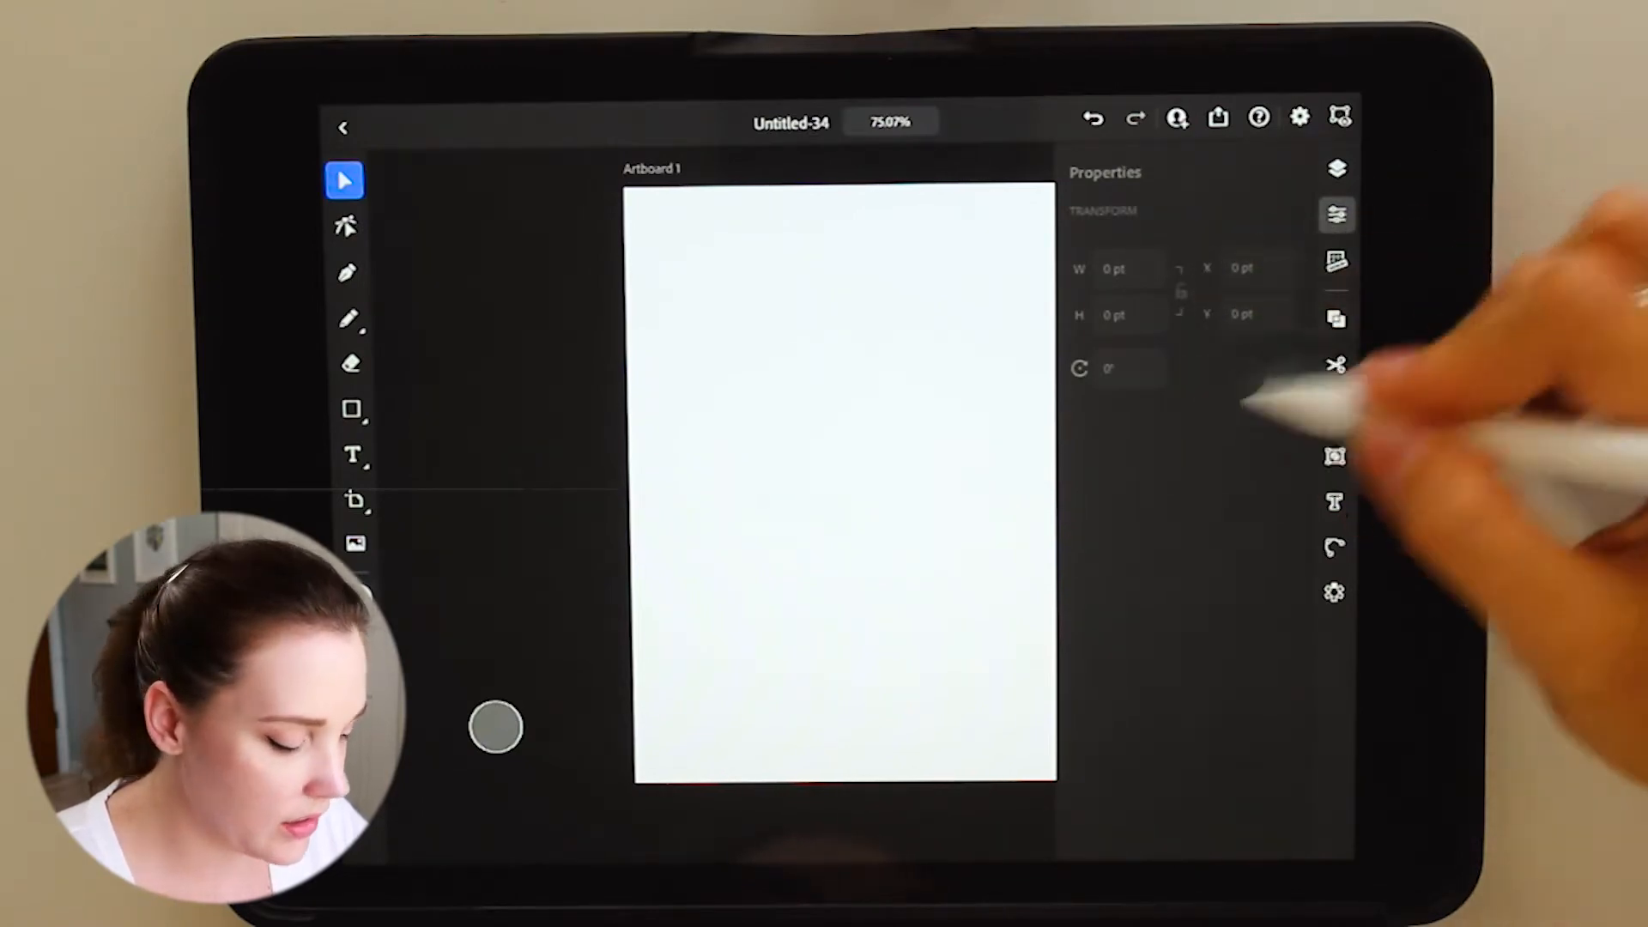
{"action": "left_click", "coordinate": [354, 412]}
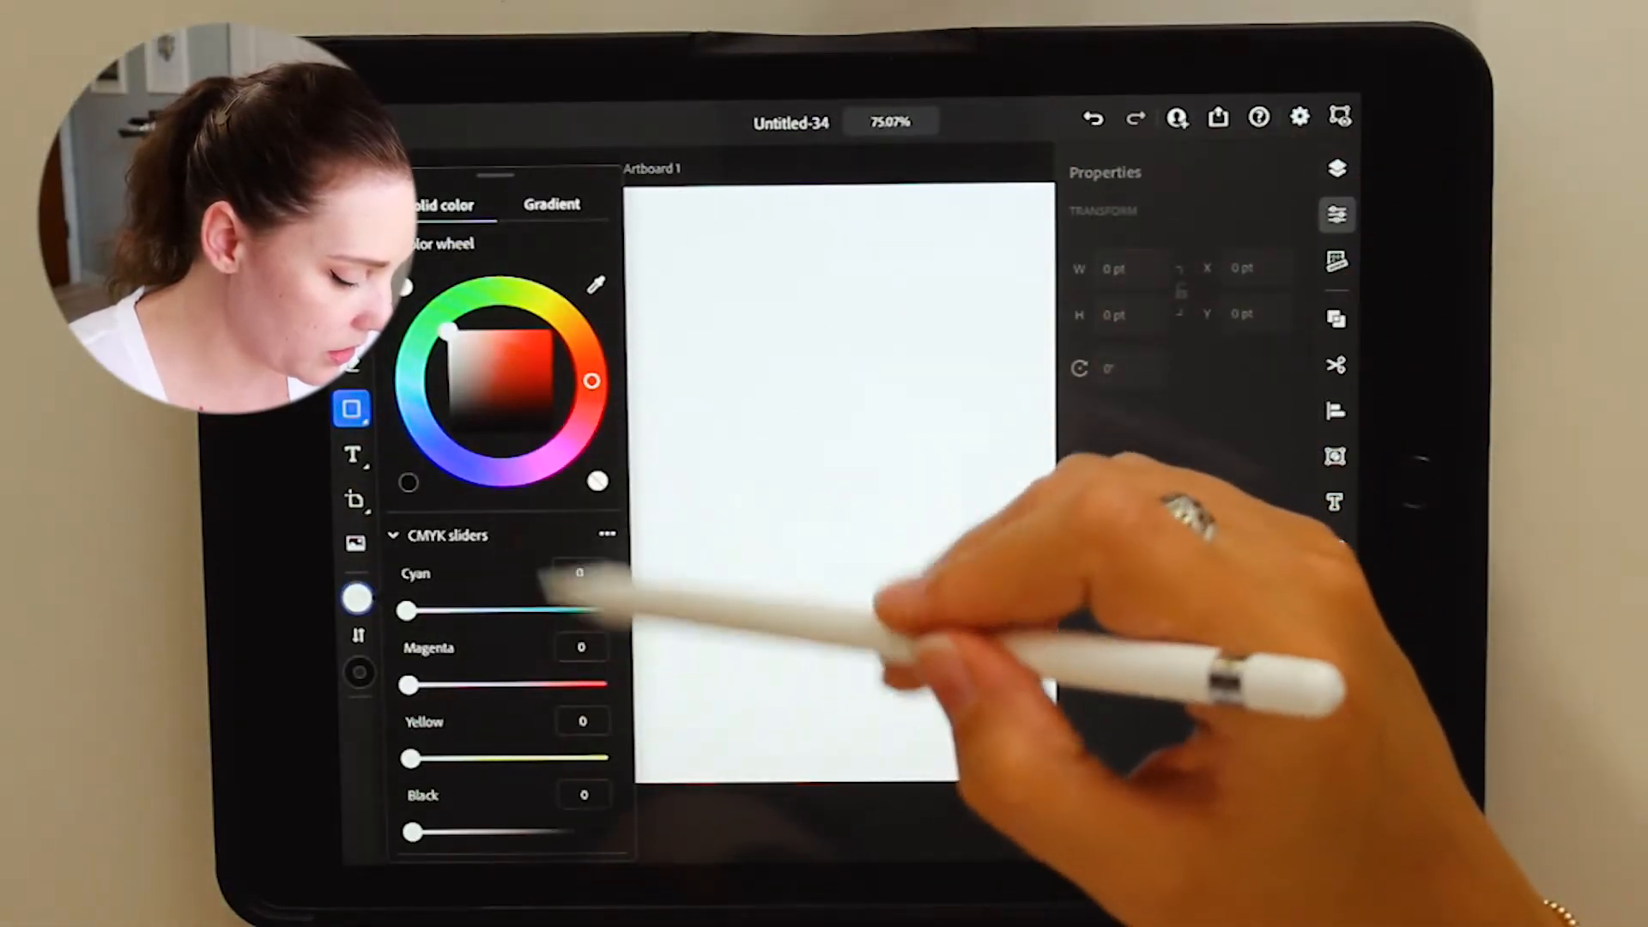
{"action": "scroll", "scroll_direction": "down", "scroll_amount": 3}
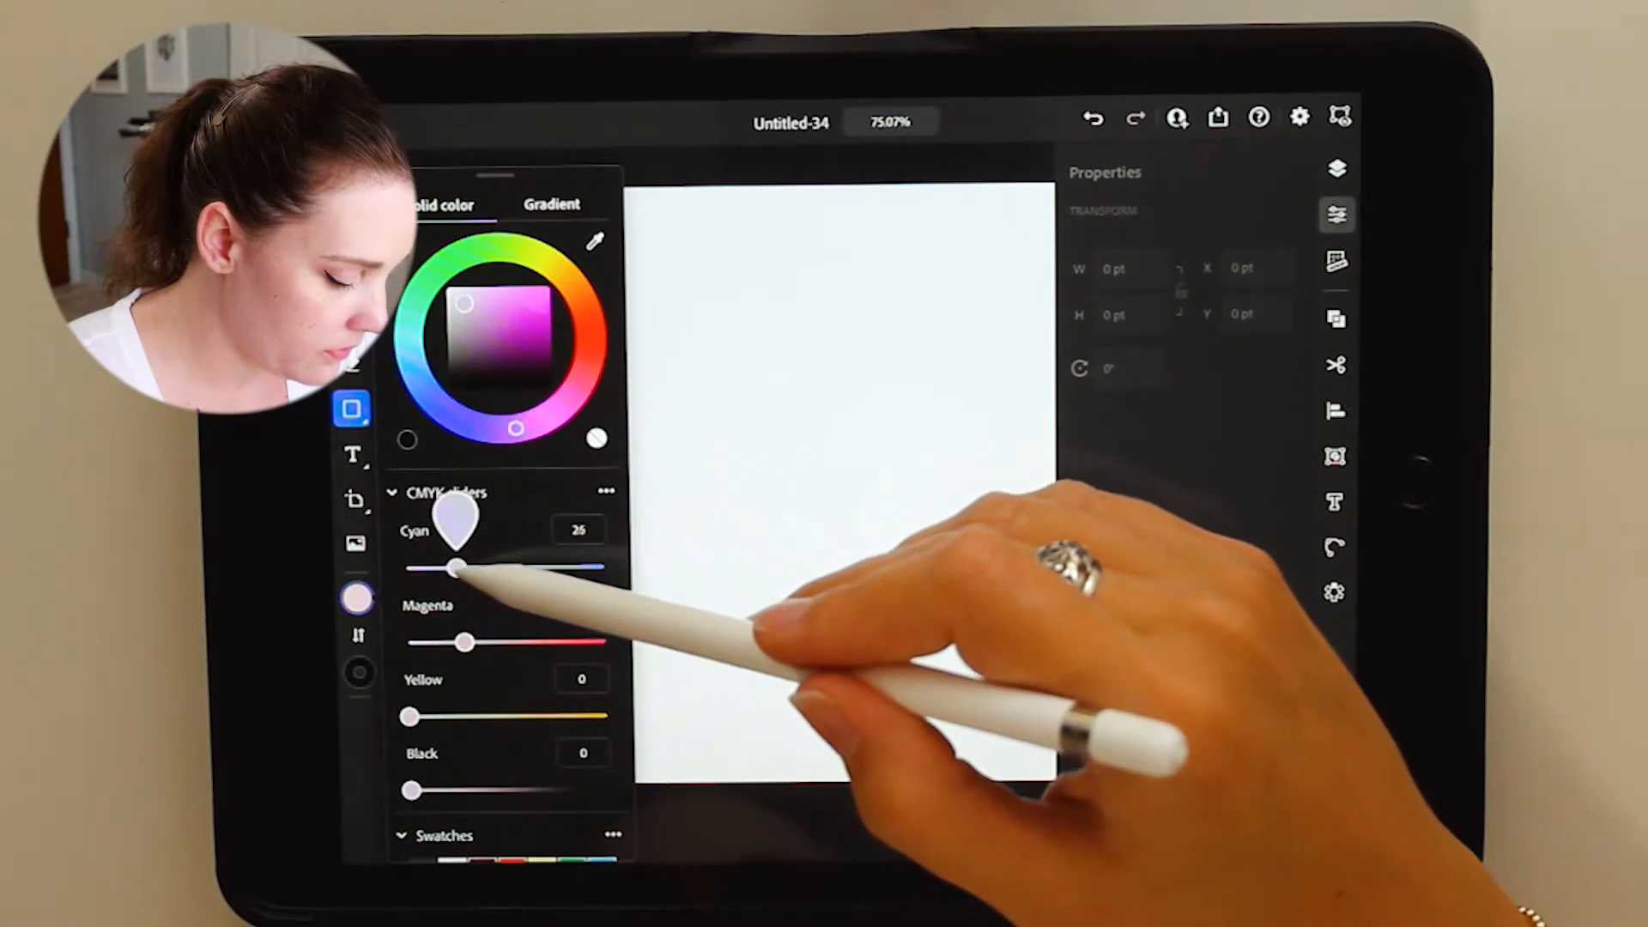
{"action": "left_click_drag", "start_coordinate": [454, 568], "coordinate": [470, 568]}
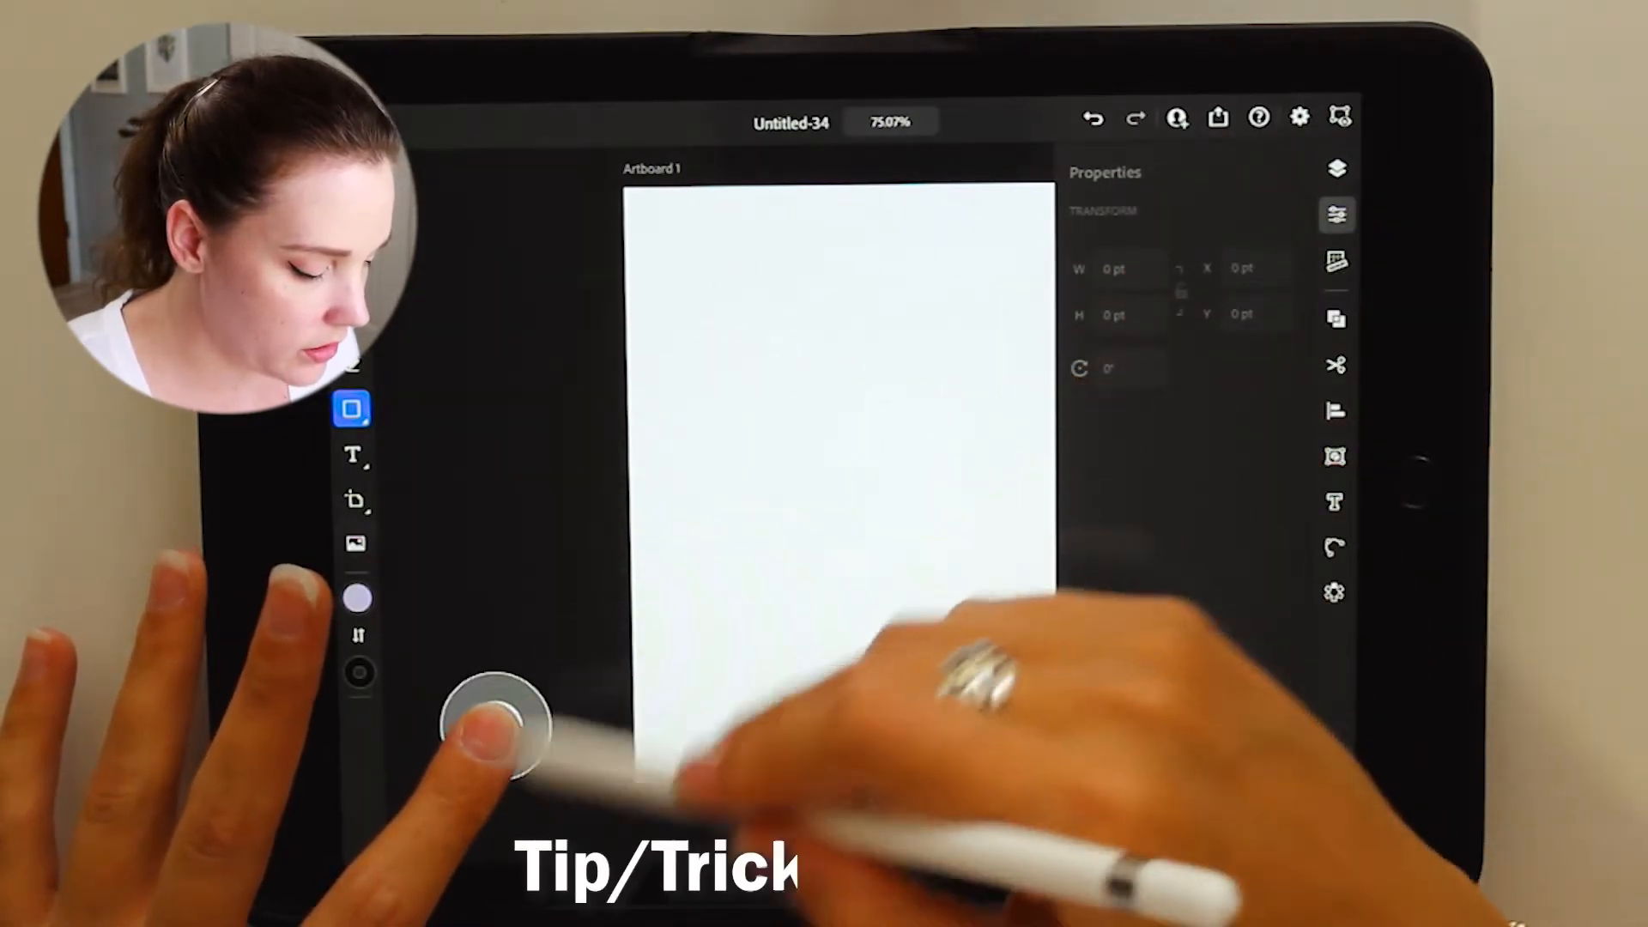
Draw a lavender square in the upper-left area of the artboard
{"action": "left_click_drag", "start_coordinate": [678, 286], "coordinate": [867, 475]}
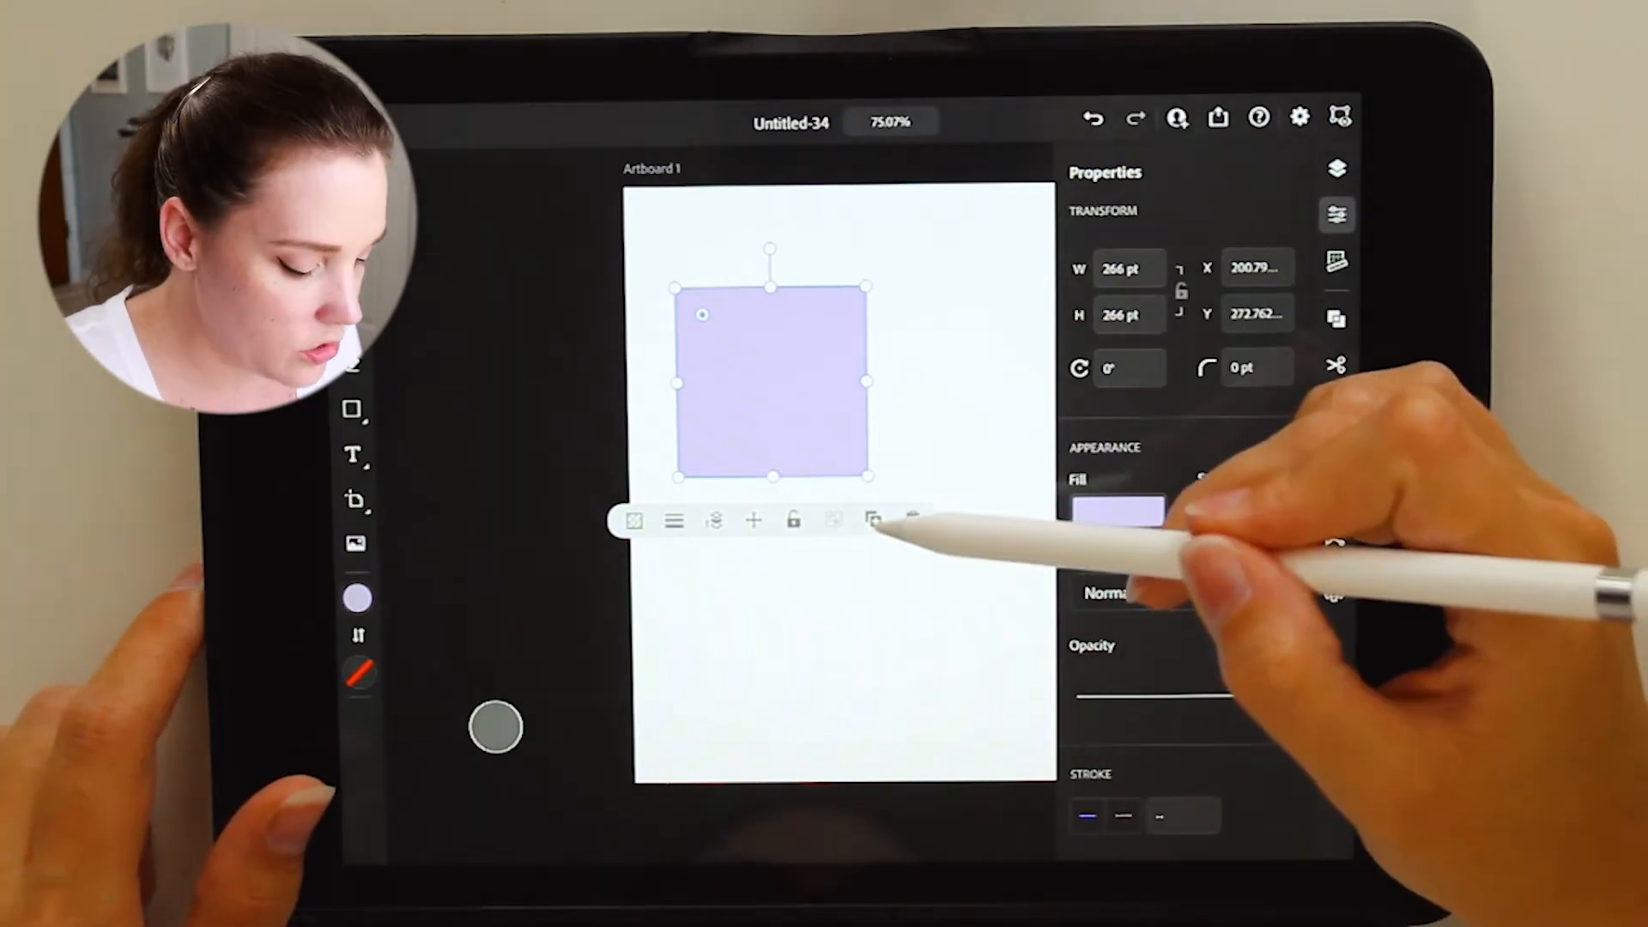
Duplicate the purple square to start the overlapping green copy
{"action": "left_click", "coordinate": [870, 520]}
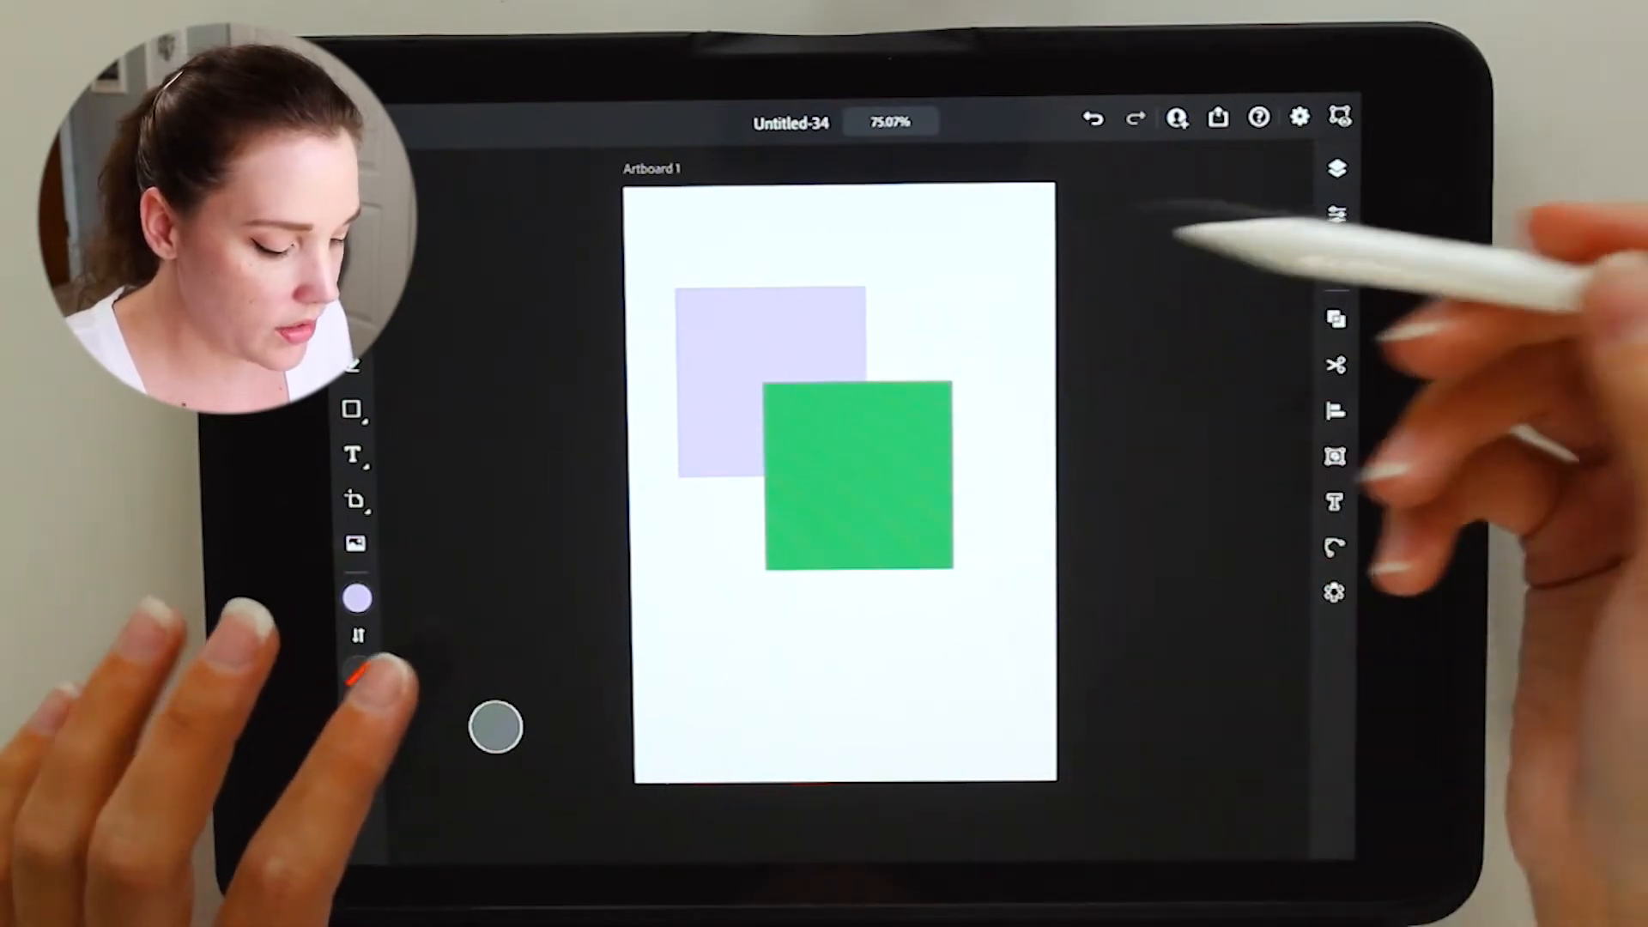
{"action": "left_click", "coordinate": [855, 481]}
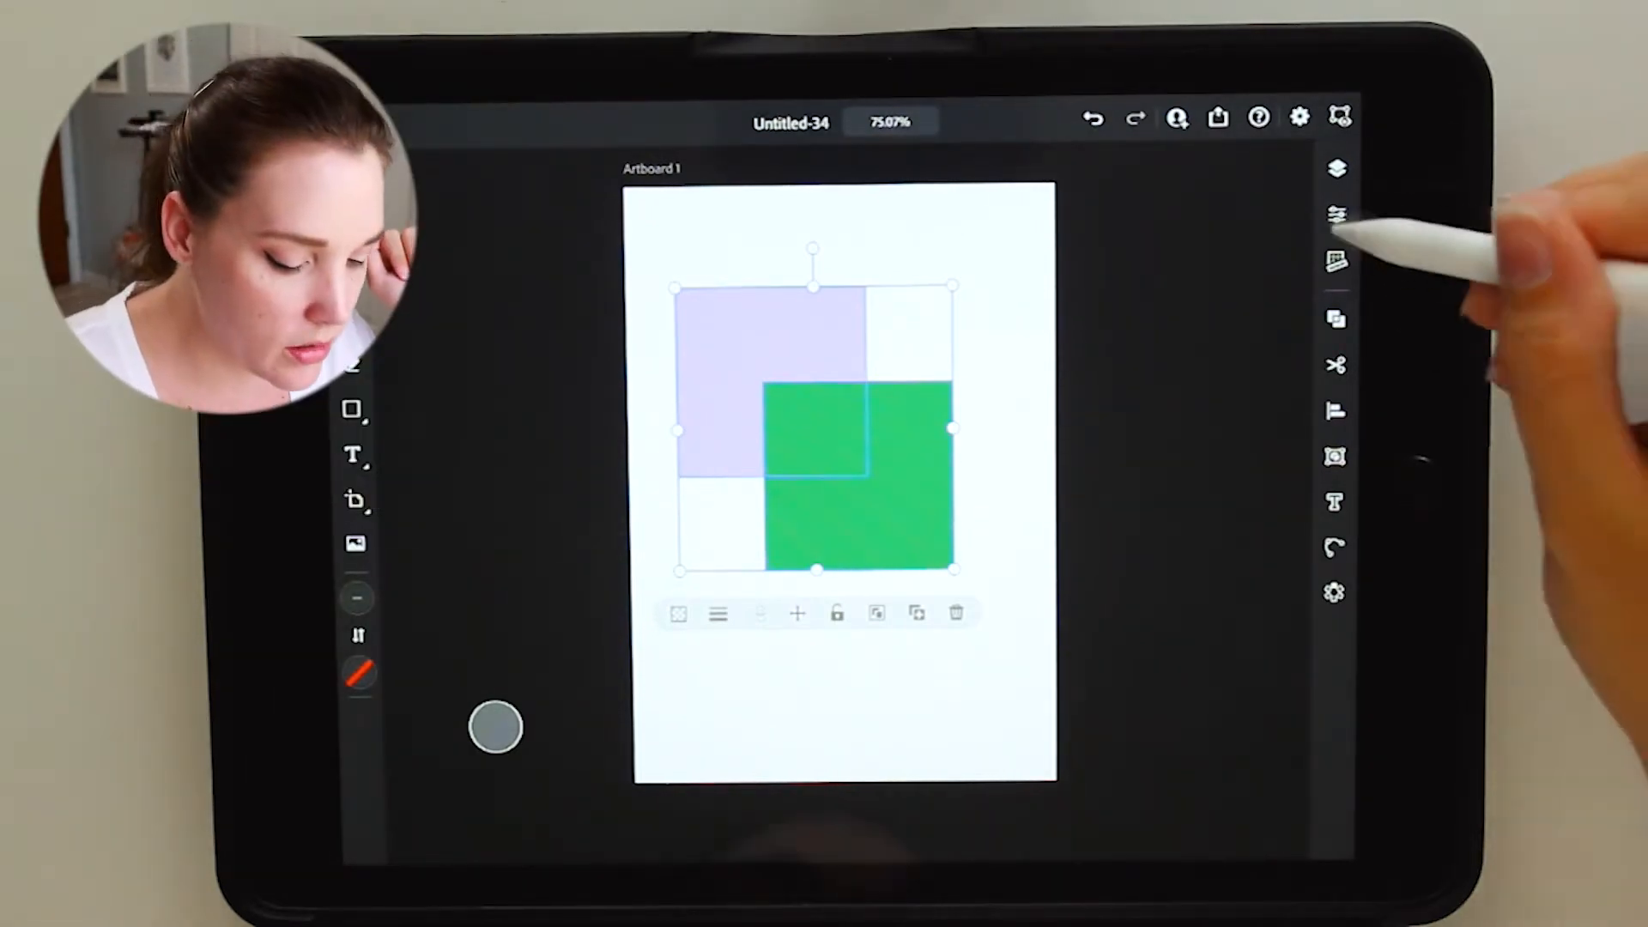
{"action": "left_click", "coordinate": [1332, 213]}
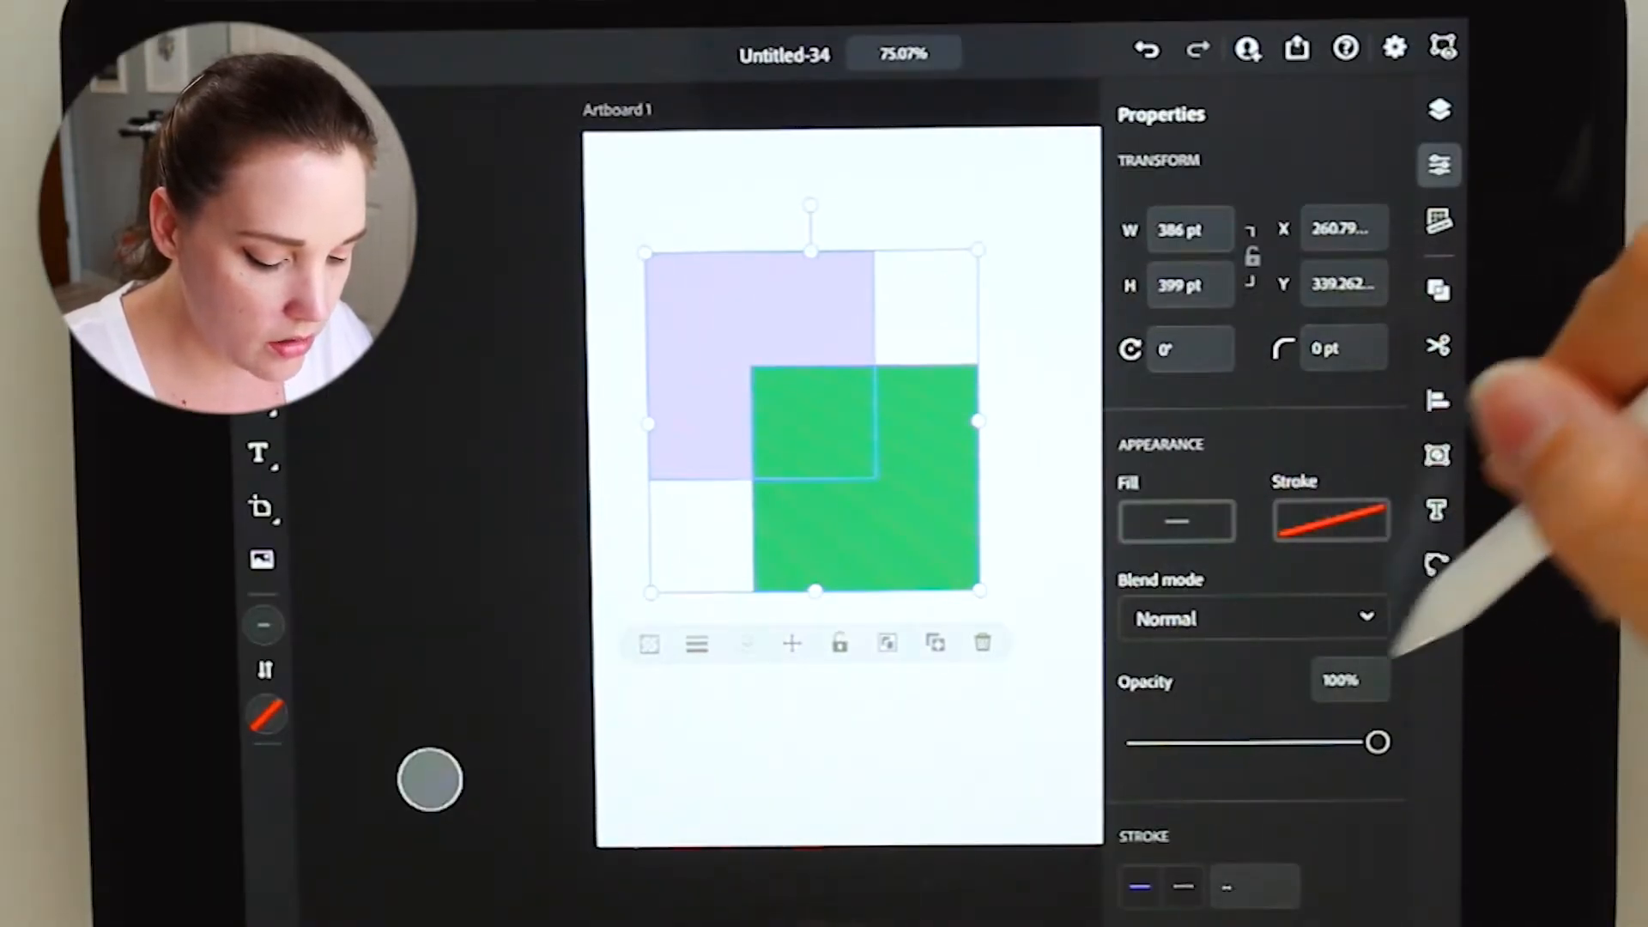
{"action": "left_click", "coordinate": [1253, 618]}
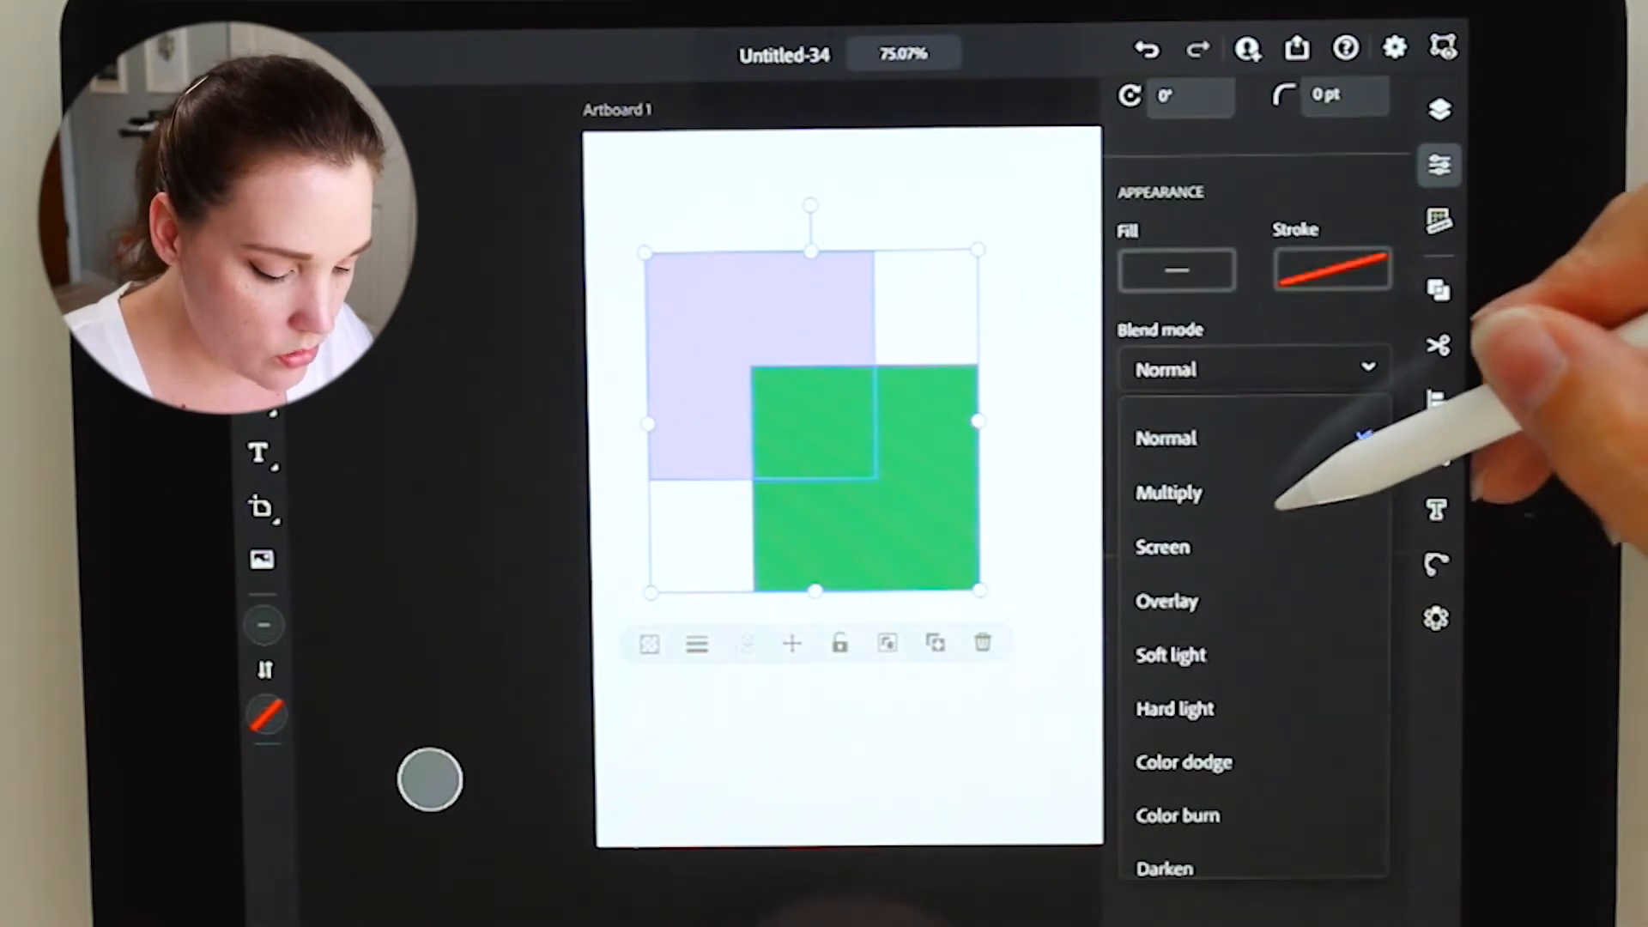
{"action": "left_click", "coordinate": [1167, 603]}
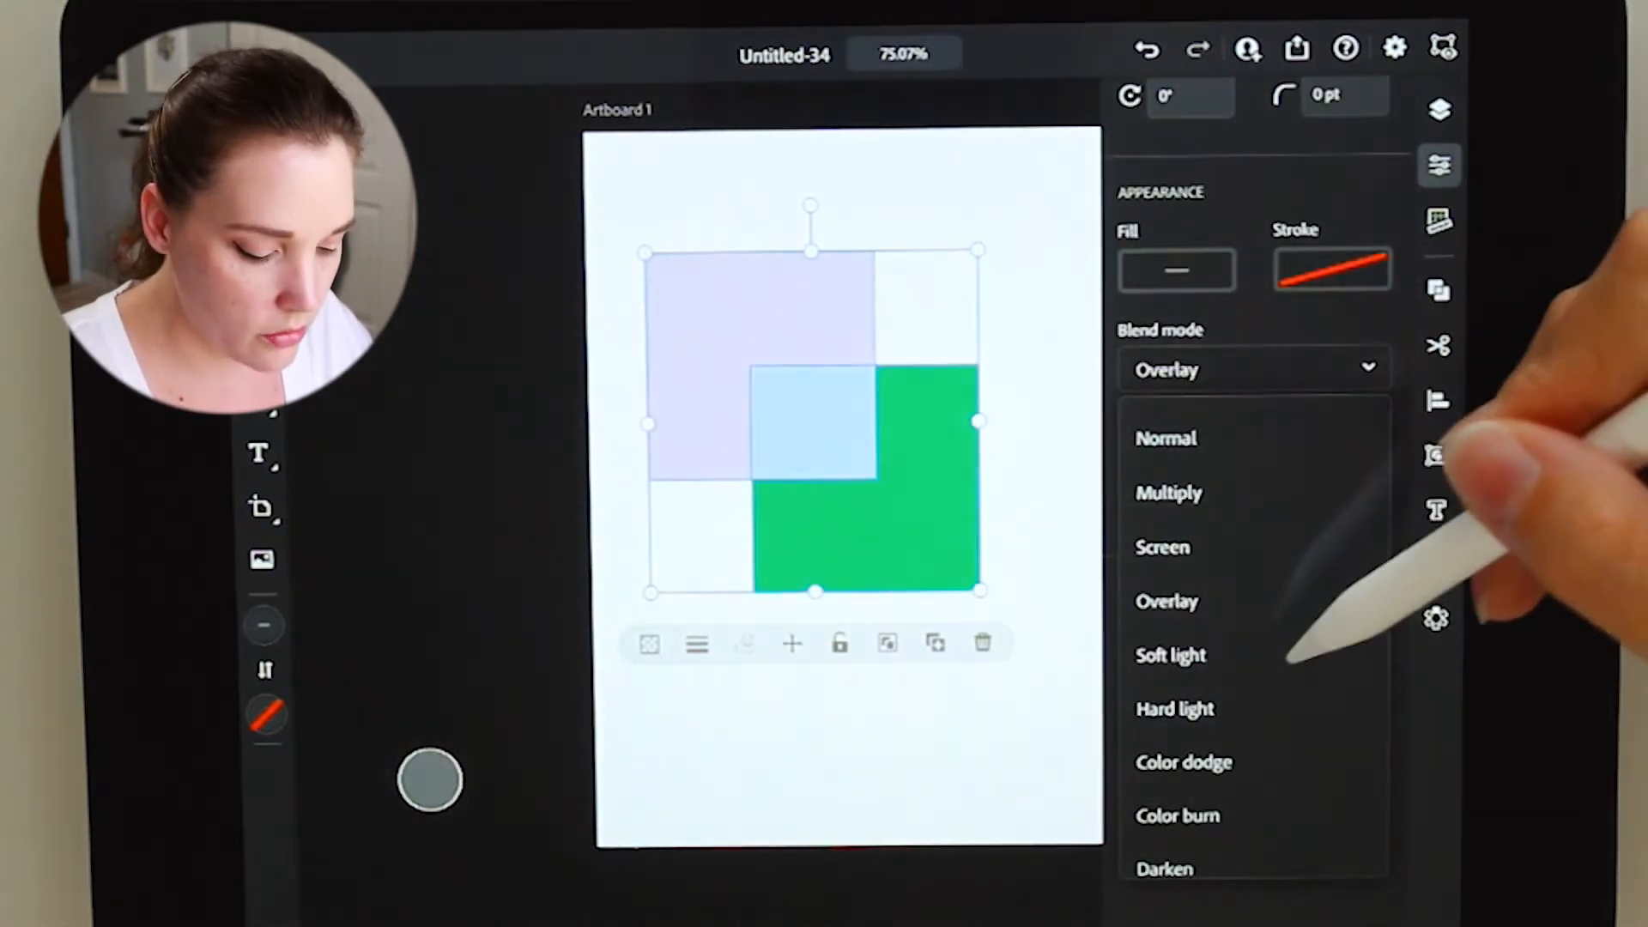
{"action": "left_click", "coordinate": [1174, 707]}
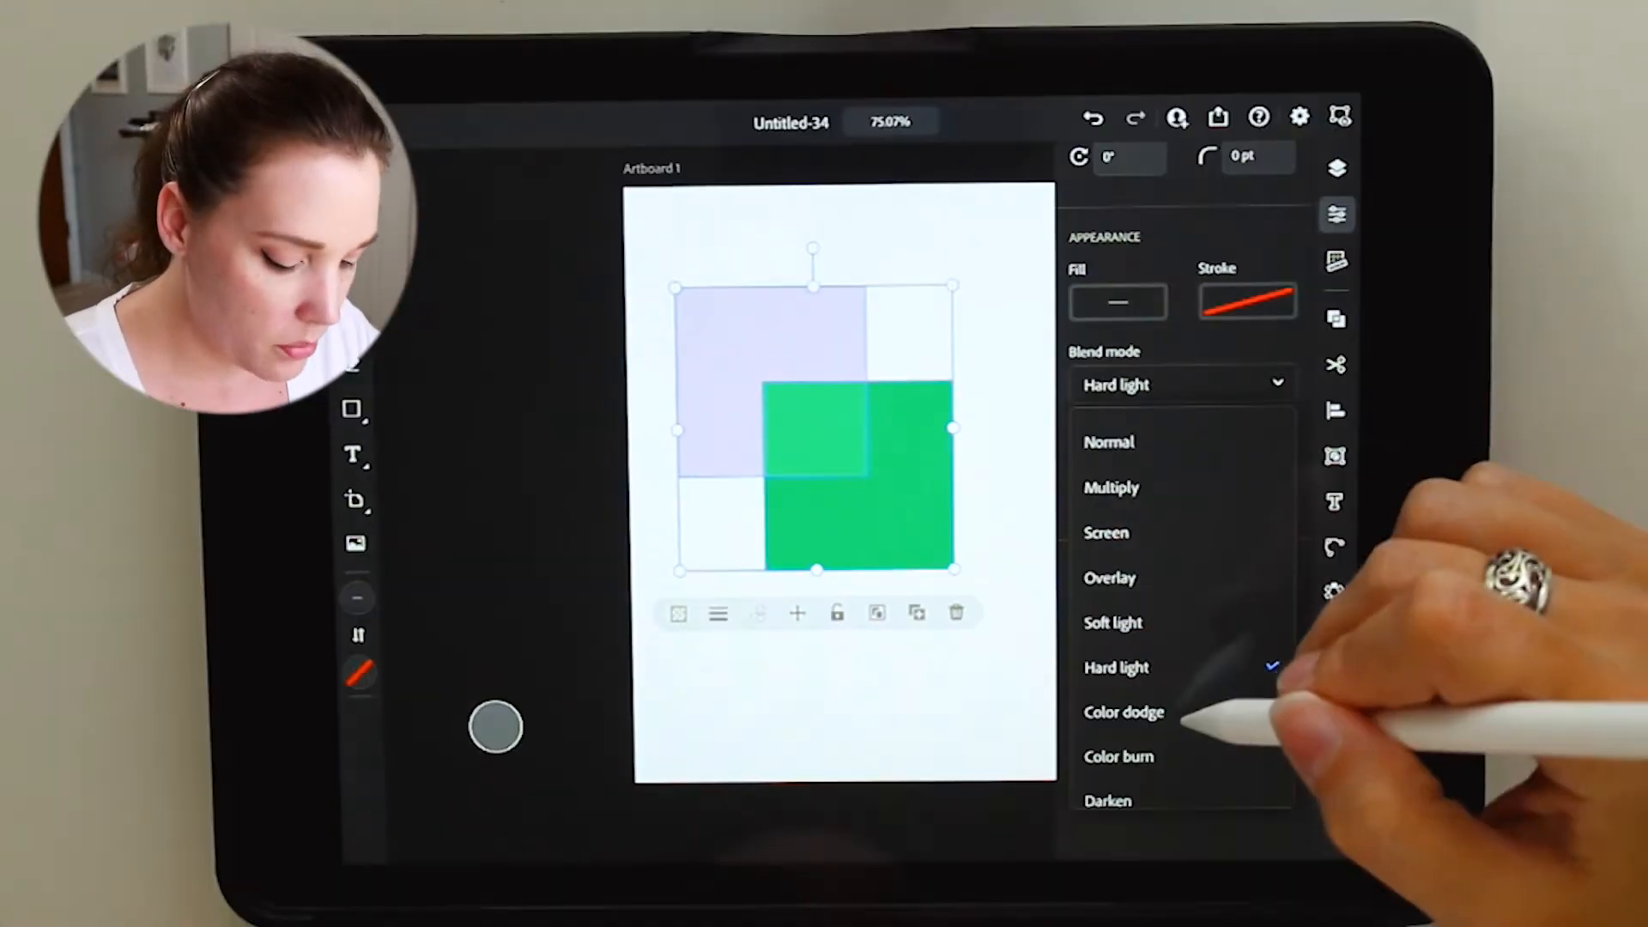
{"action": "left_click", "coordinate": [1109, 800]}
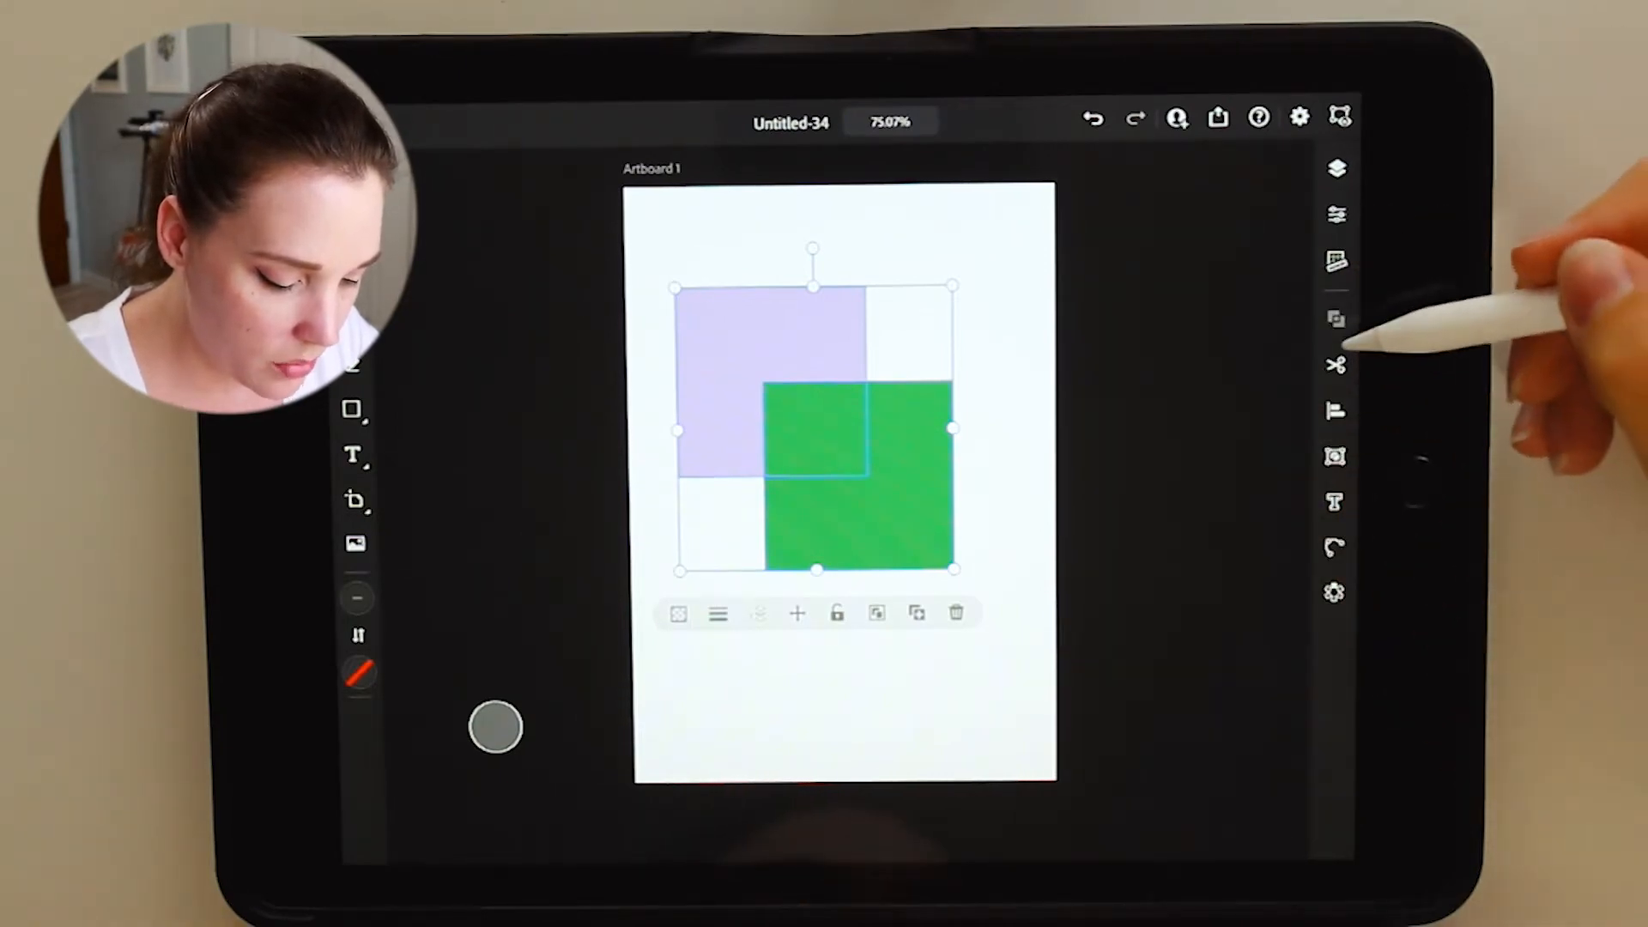
Browse the Combine shapes and Object menus, then show the properties of both squares
{"action": "left_click", "coordinate": [1339, 316]}
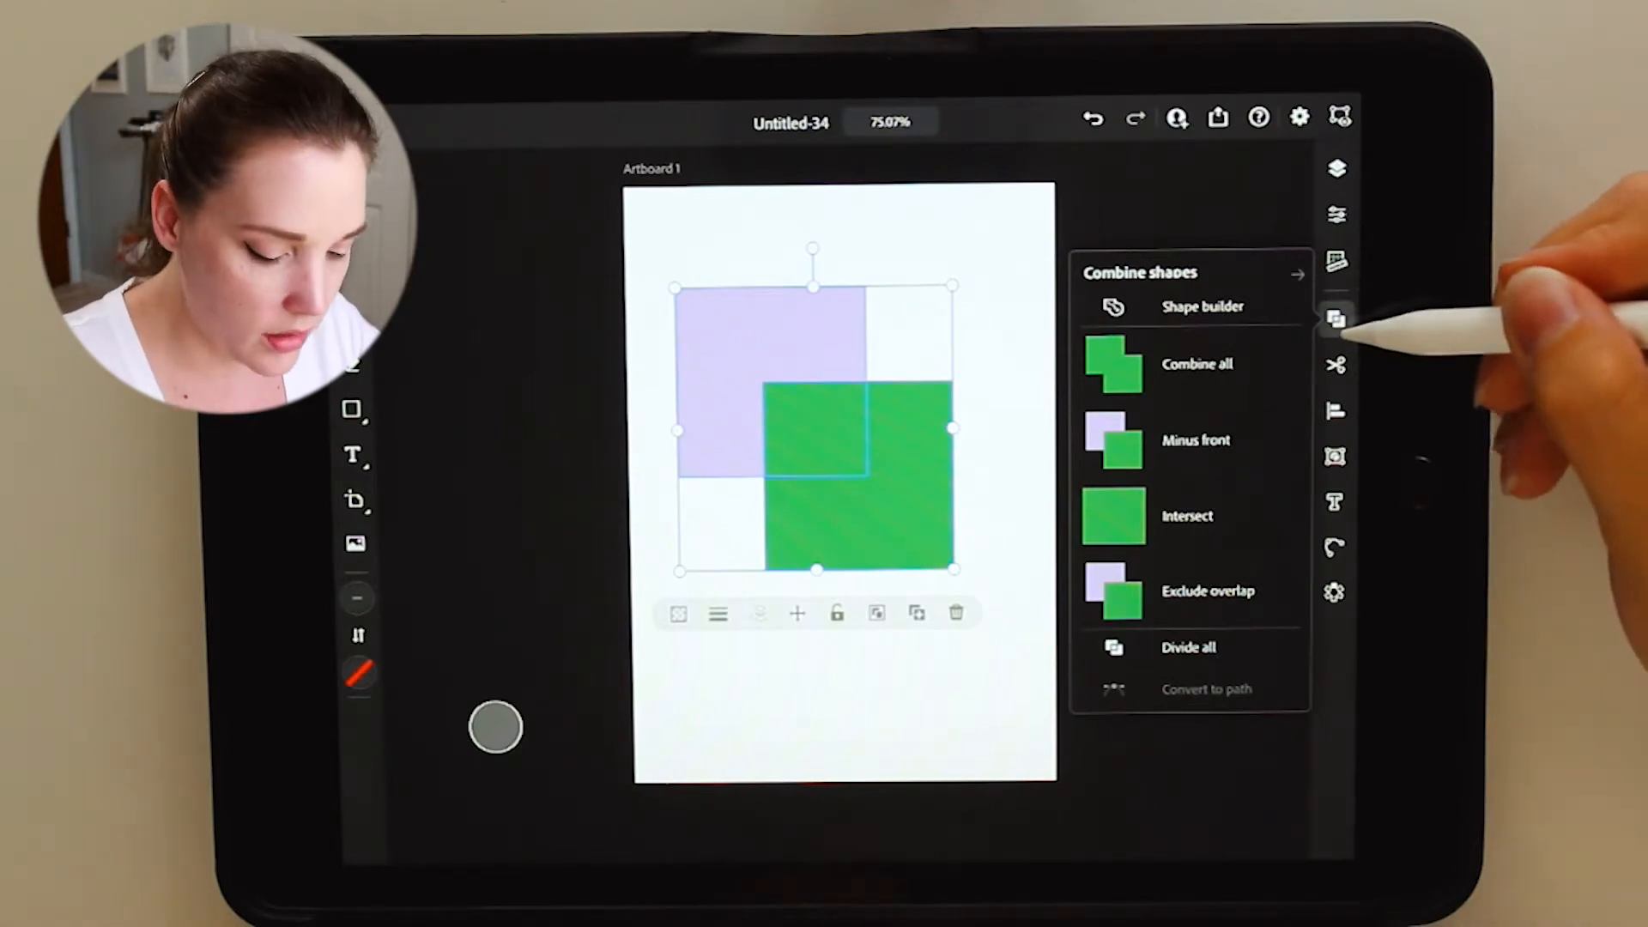
{"action": "left_click", "coordinate": [1337, 453]}
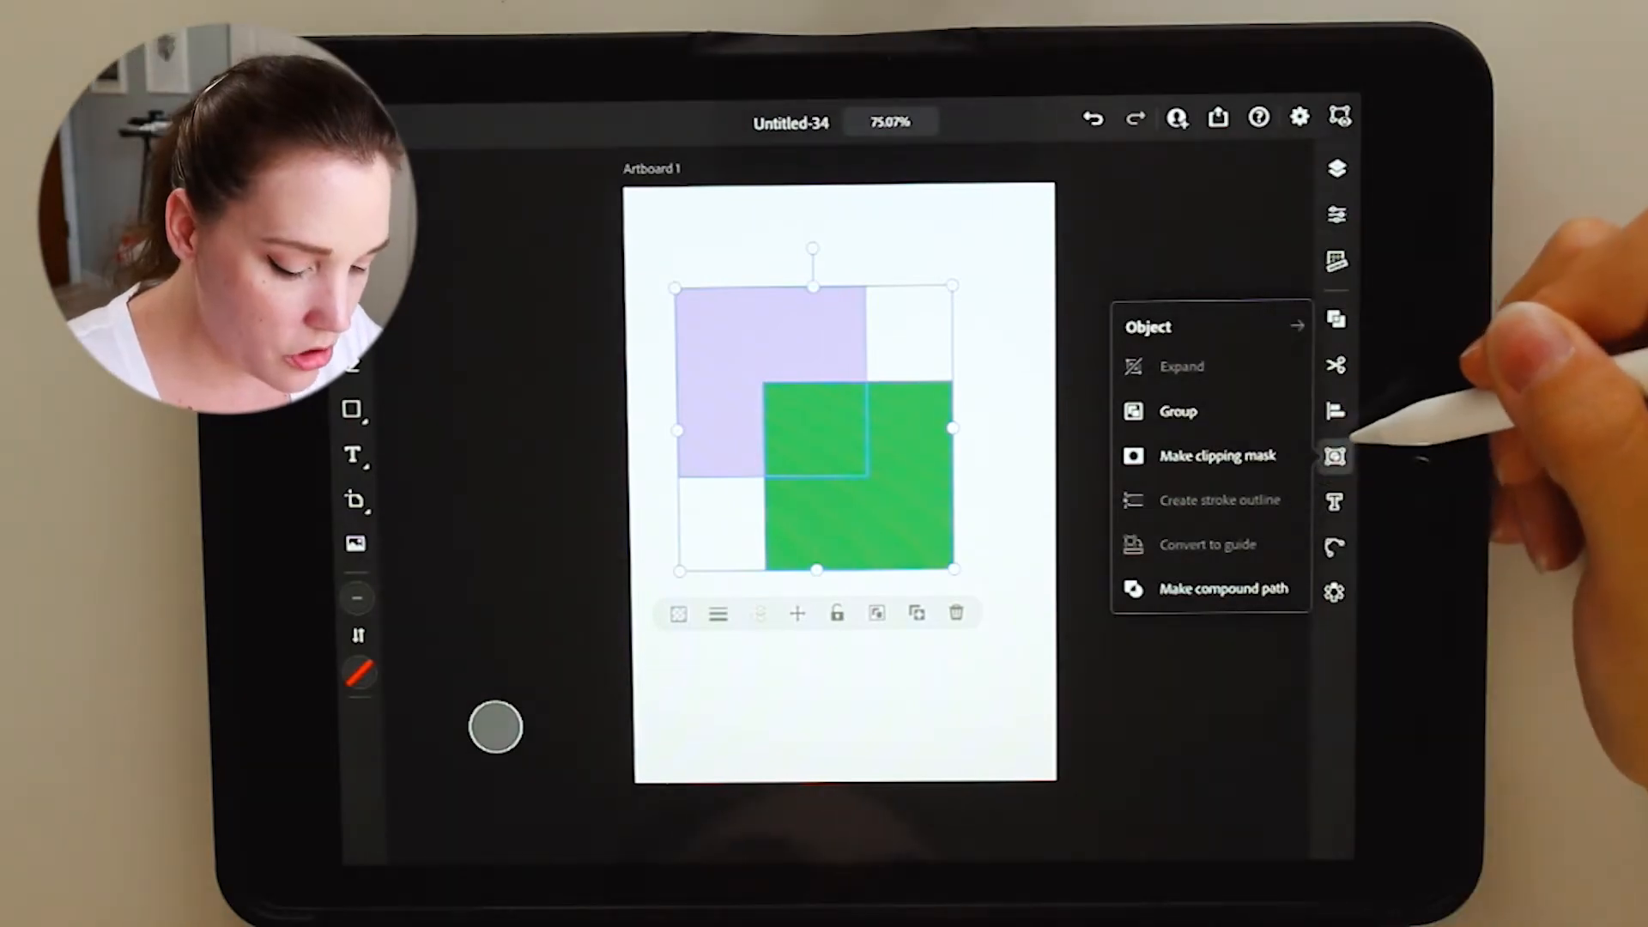
{"action": "left_click", "coordinate": [1336, 452]}
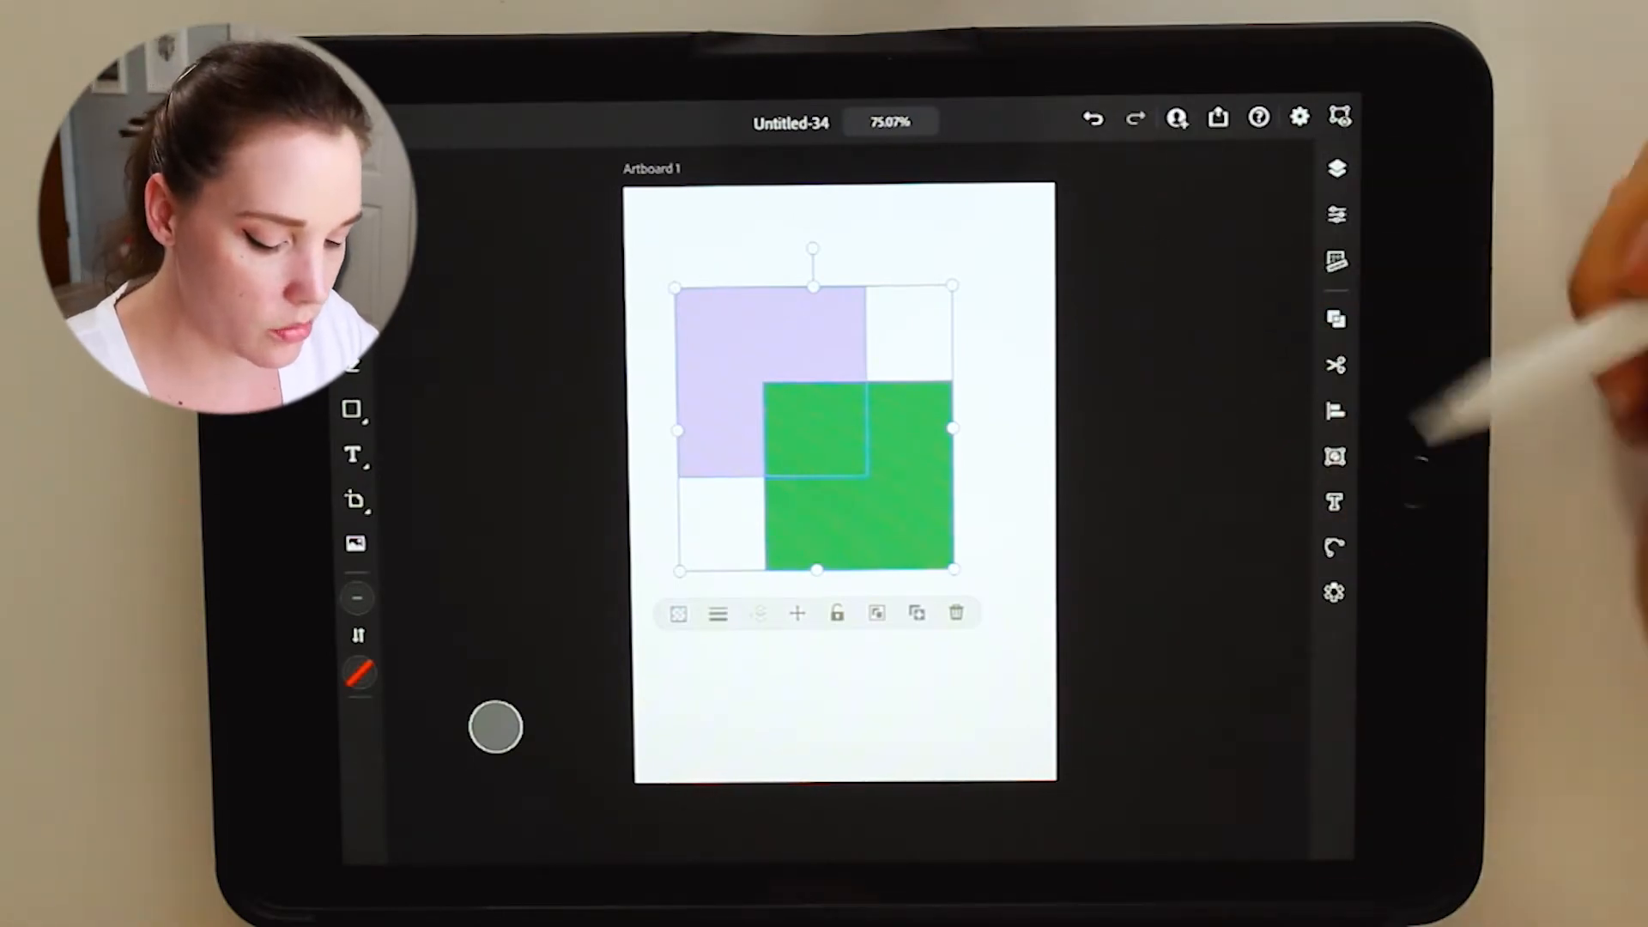
{"action": "left_click", "coordinate": [1332, 217]}
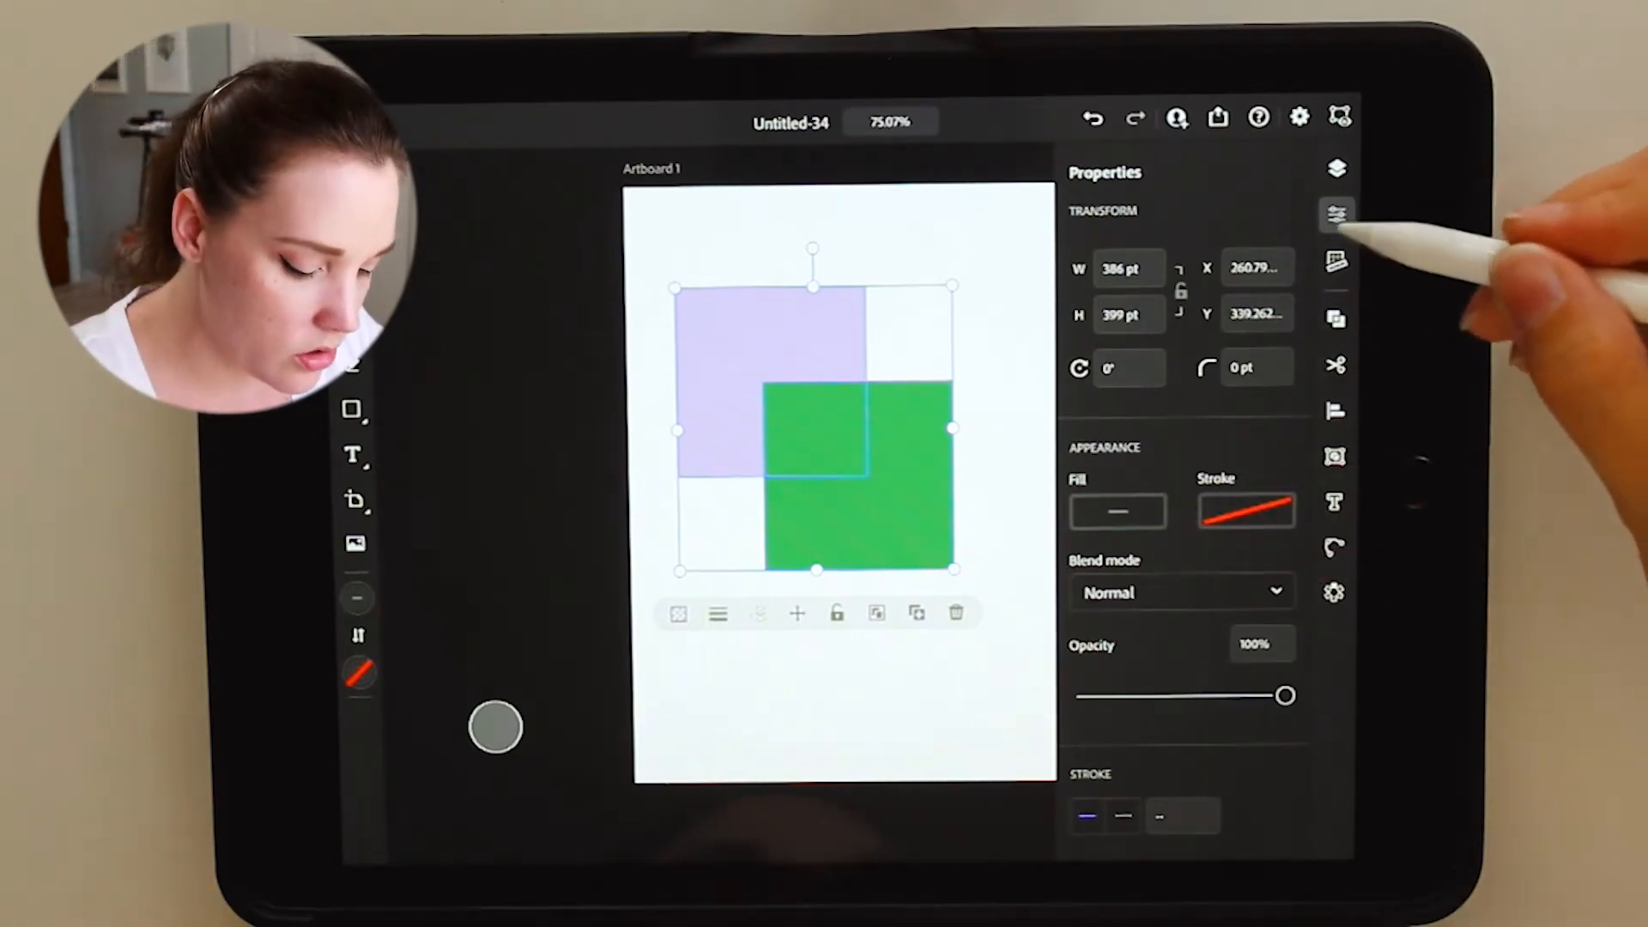
{"action": "left_click", "coordinate": [1336, 541]}
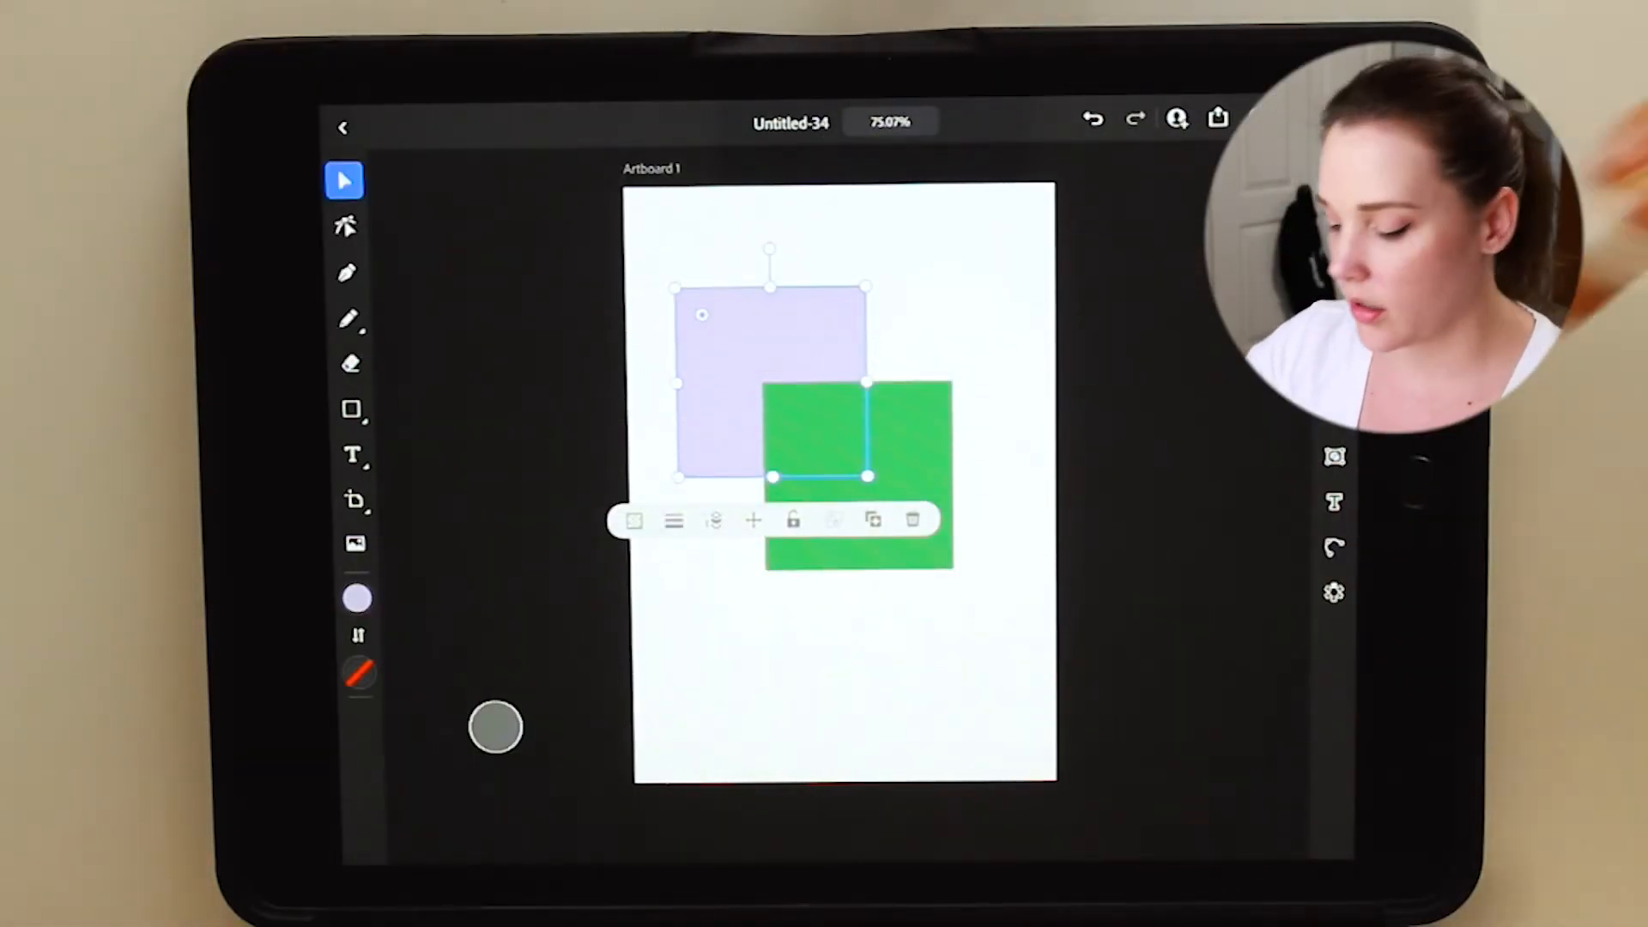
{"action": "left_click", "coordinate": [358, 598]}
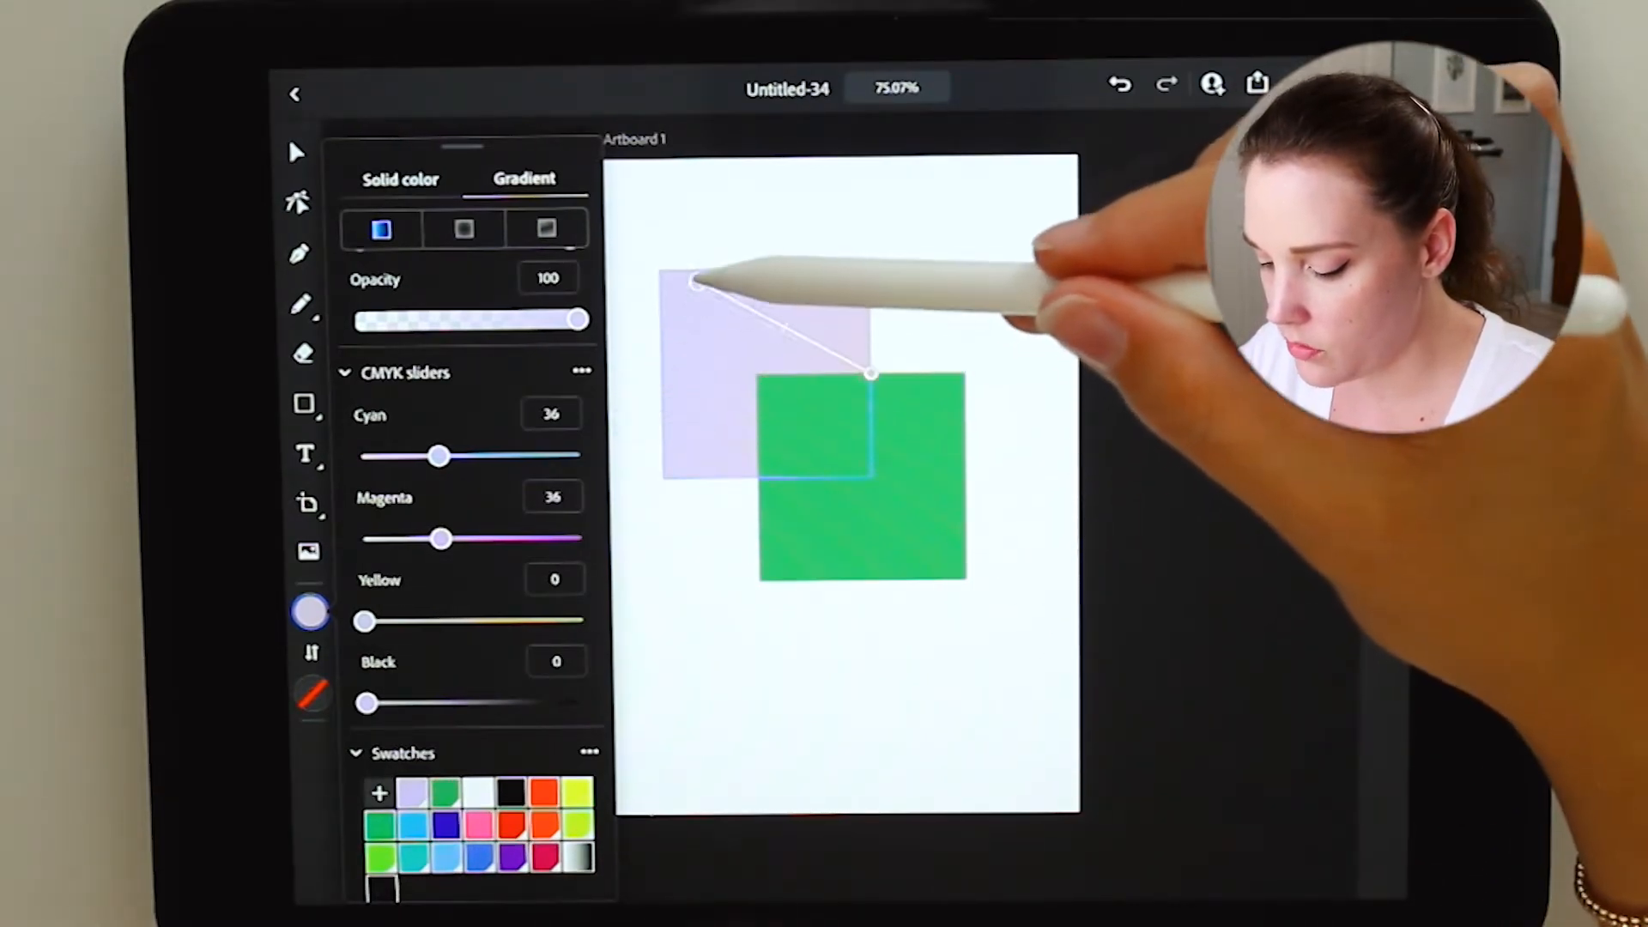
Reorient the lavender-to-green gradient diagonally across the square
{"action": "left_click_drag", "start_coordinate": [872, 374], "coordinate": [847, 457]}
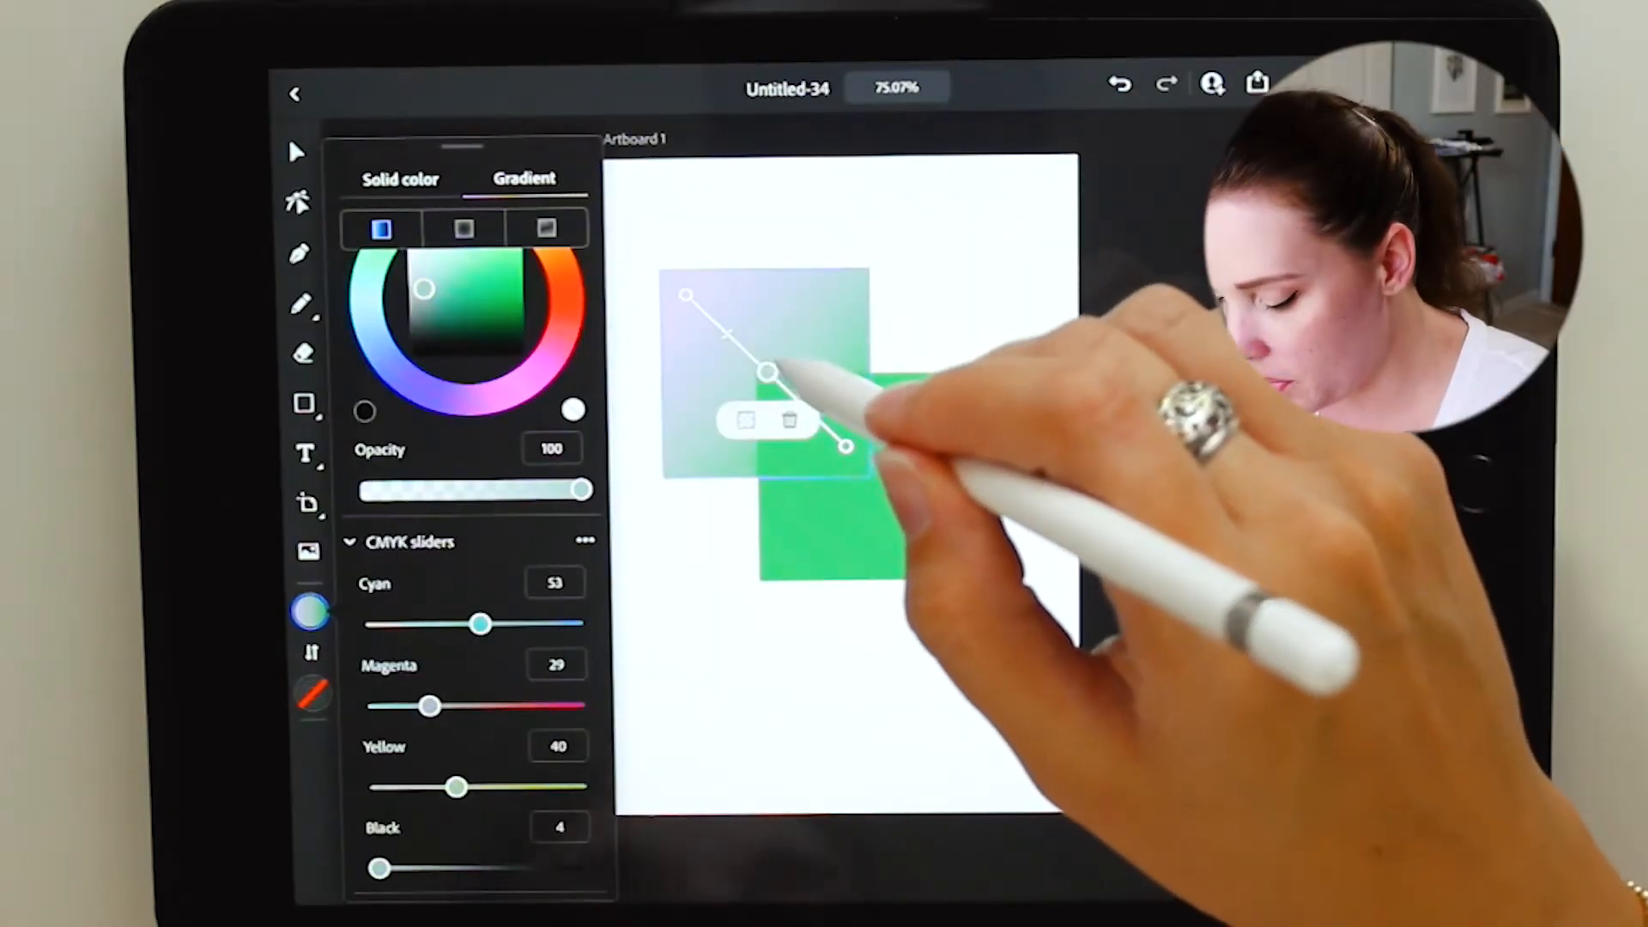
{"action": "left_click_drag", "start_coordinate": [843, 444], "coordinate": [737, 340]}
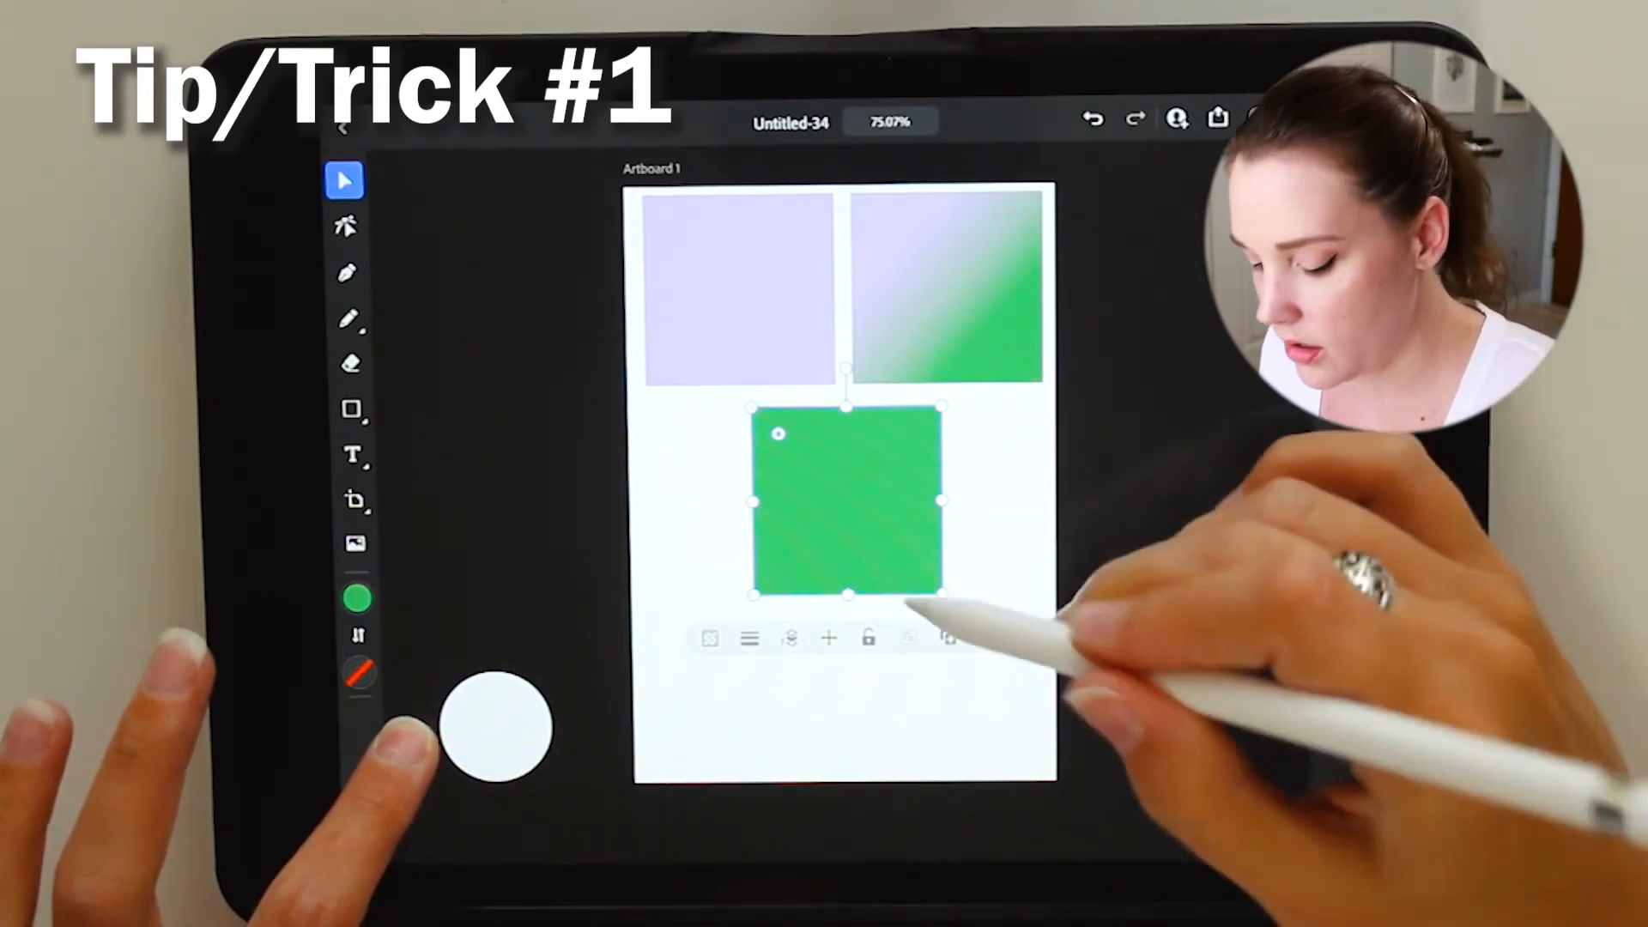
{"action": "left_click_drag", "start_coordinate": [942, 595], "coordinate": [963, 608]}
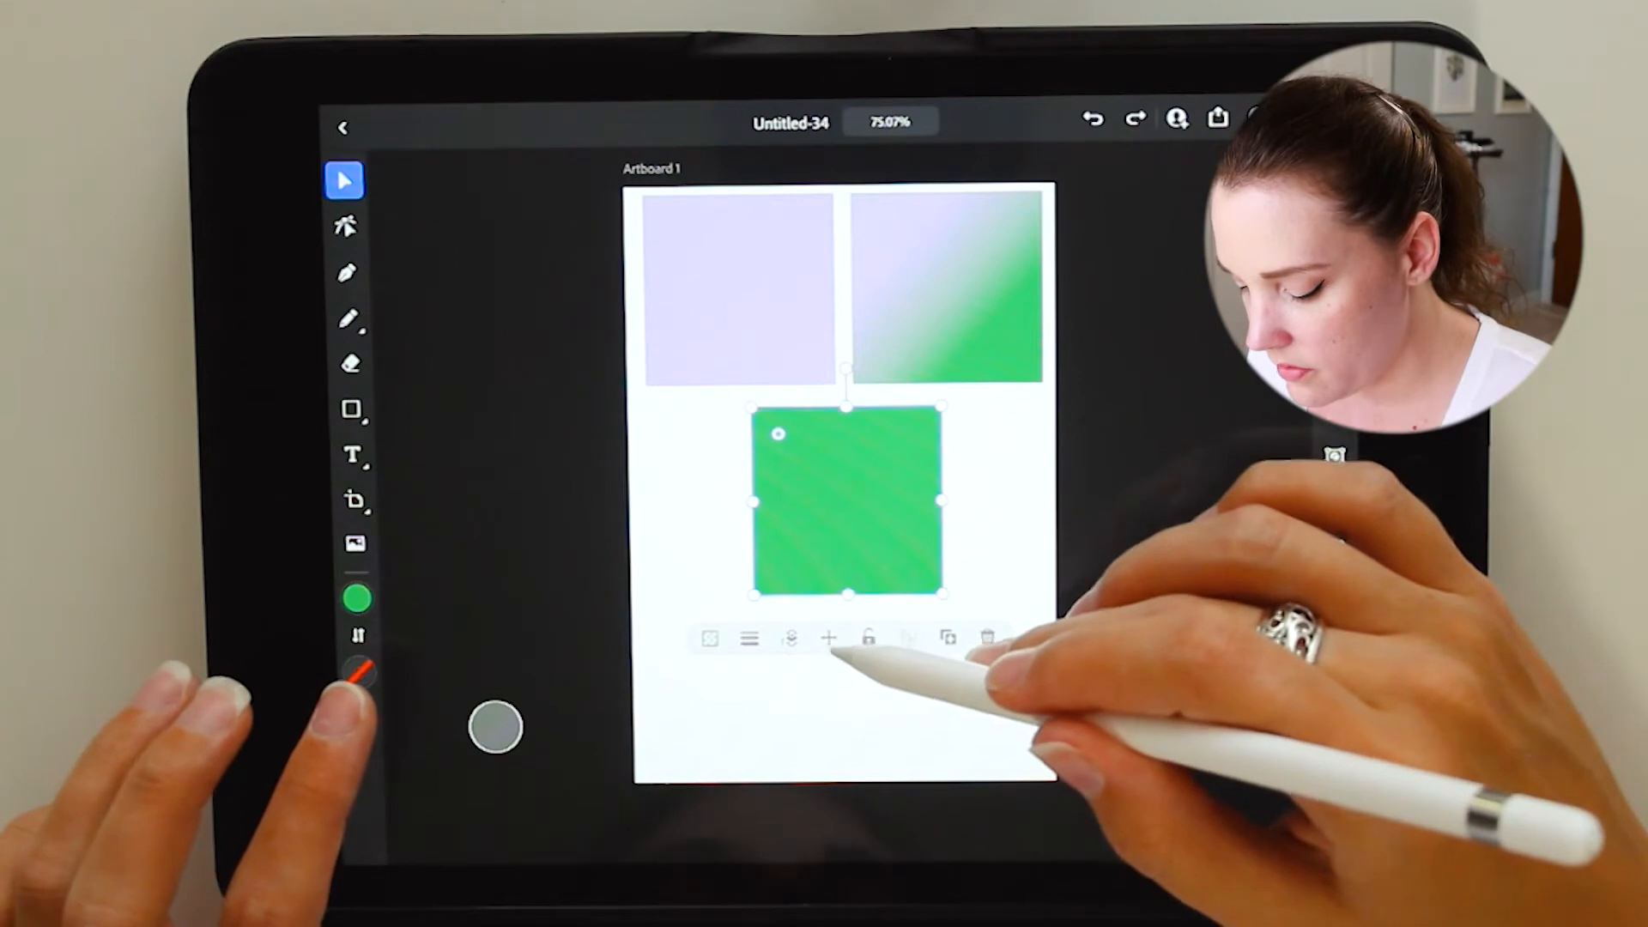
{"action": "left_click_drag", "start_coordinate": [846, 499], "coordinate": [945, 673]}
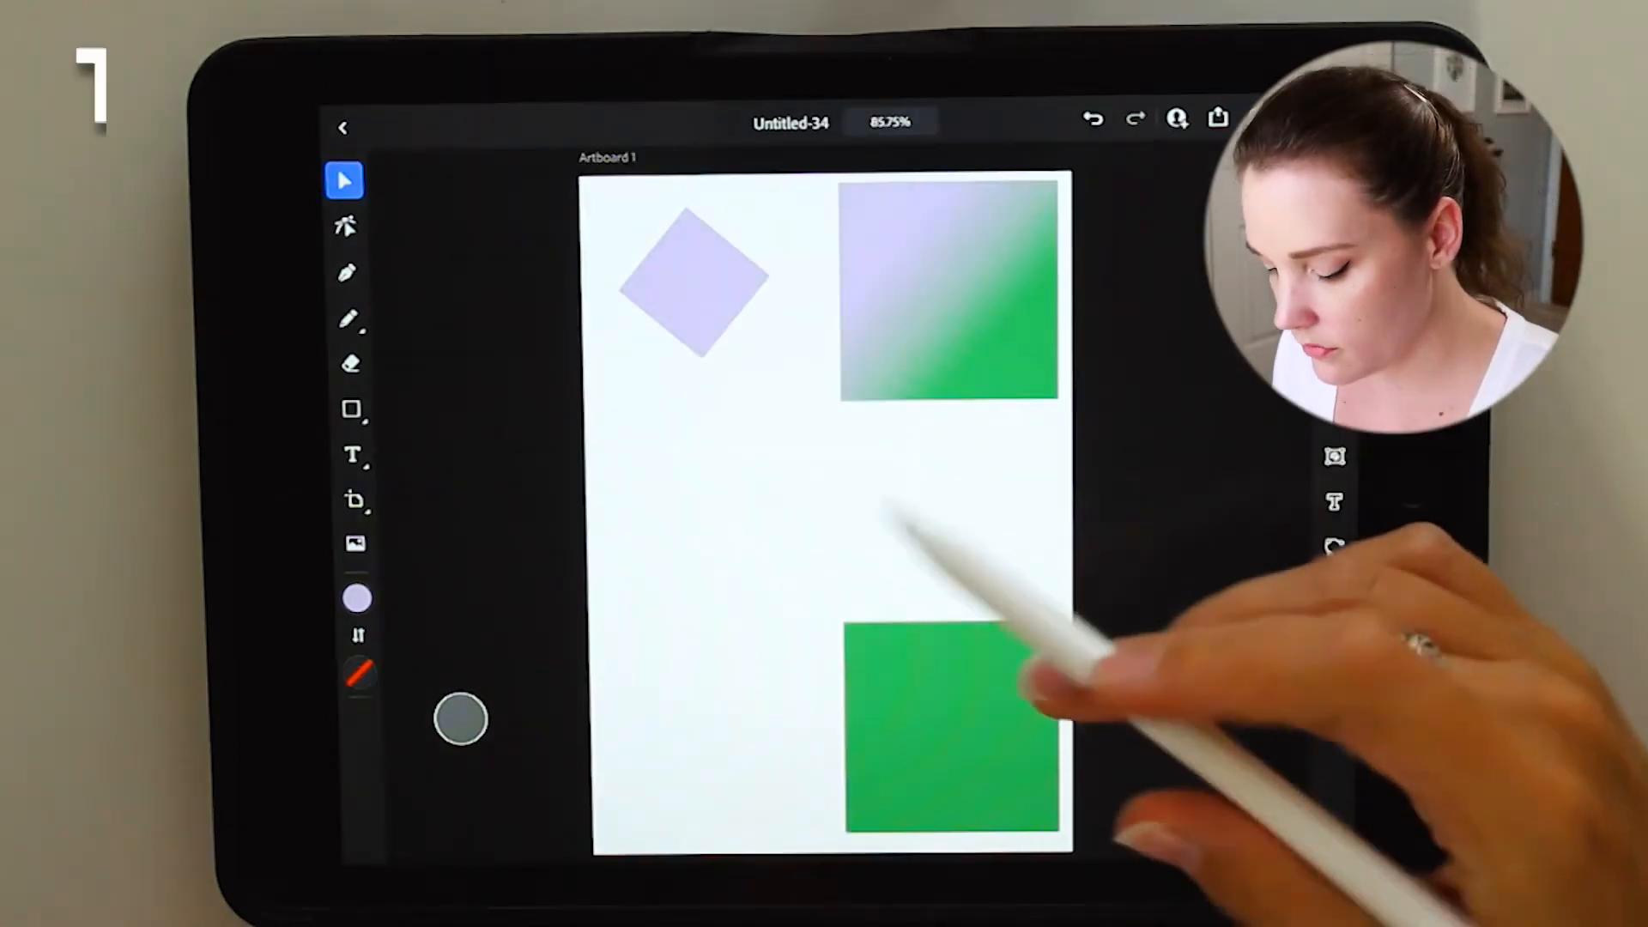
Pinch-zoom to about 230% centred on the green square
{"action": "left_click_drag", "start_coordinate": [935, 725], "coordinate": [831, 599]}
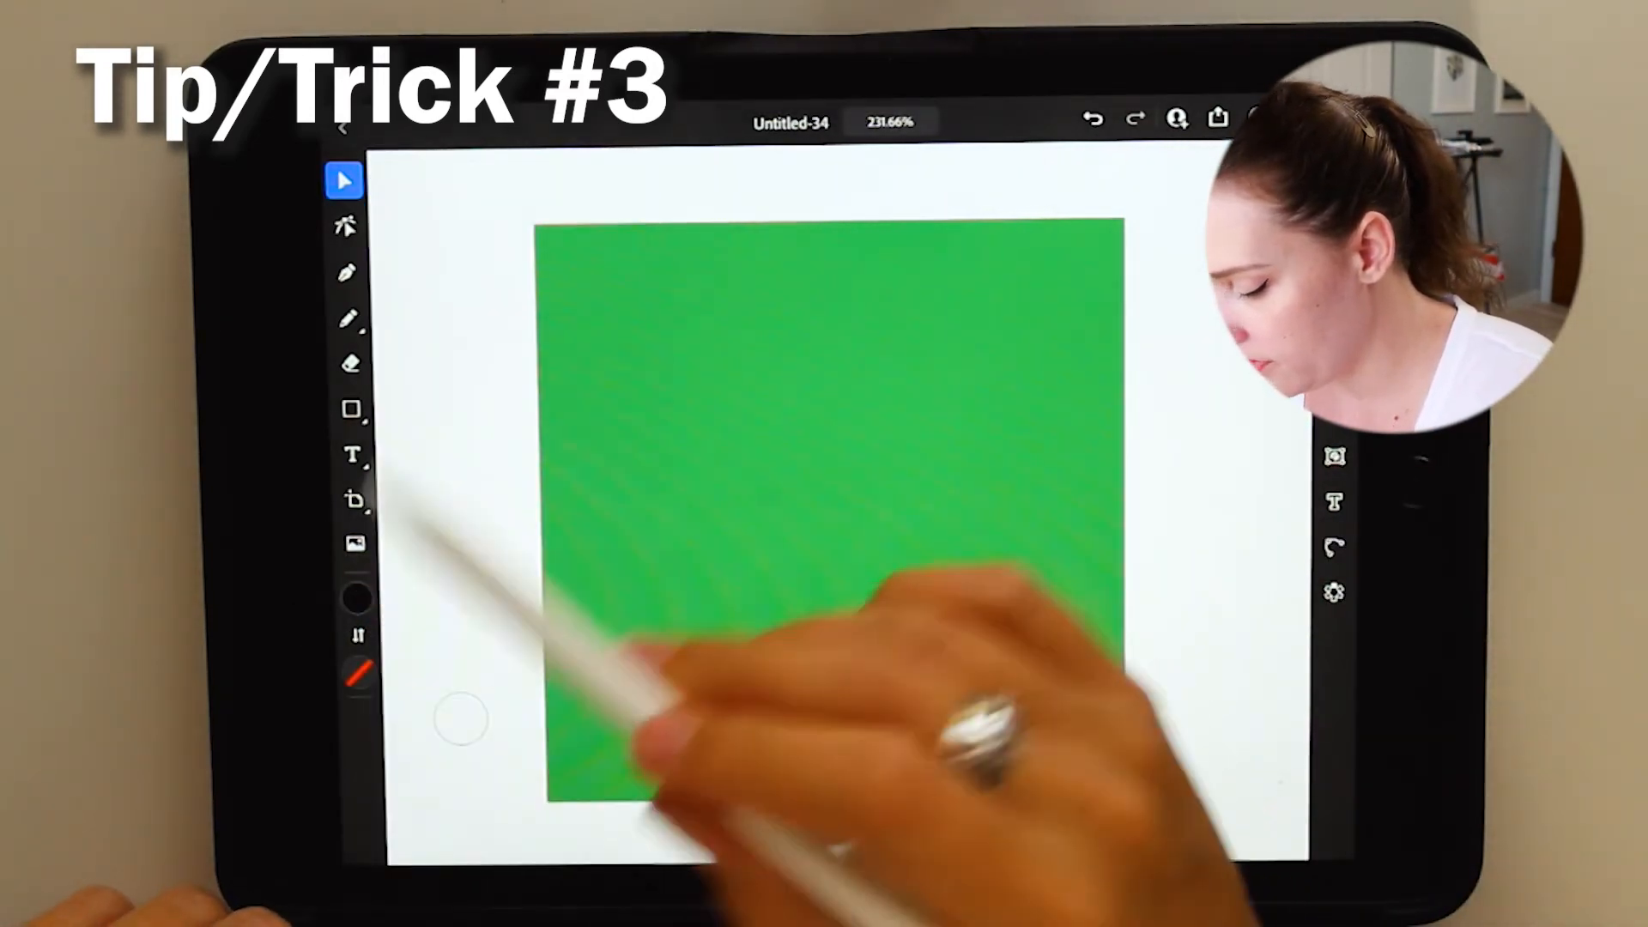
Draw a black 5 pt U-shaped mouth path with the Pen tool across the green square
{"action": "left_click", "coordinate": [346, 271]}
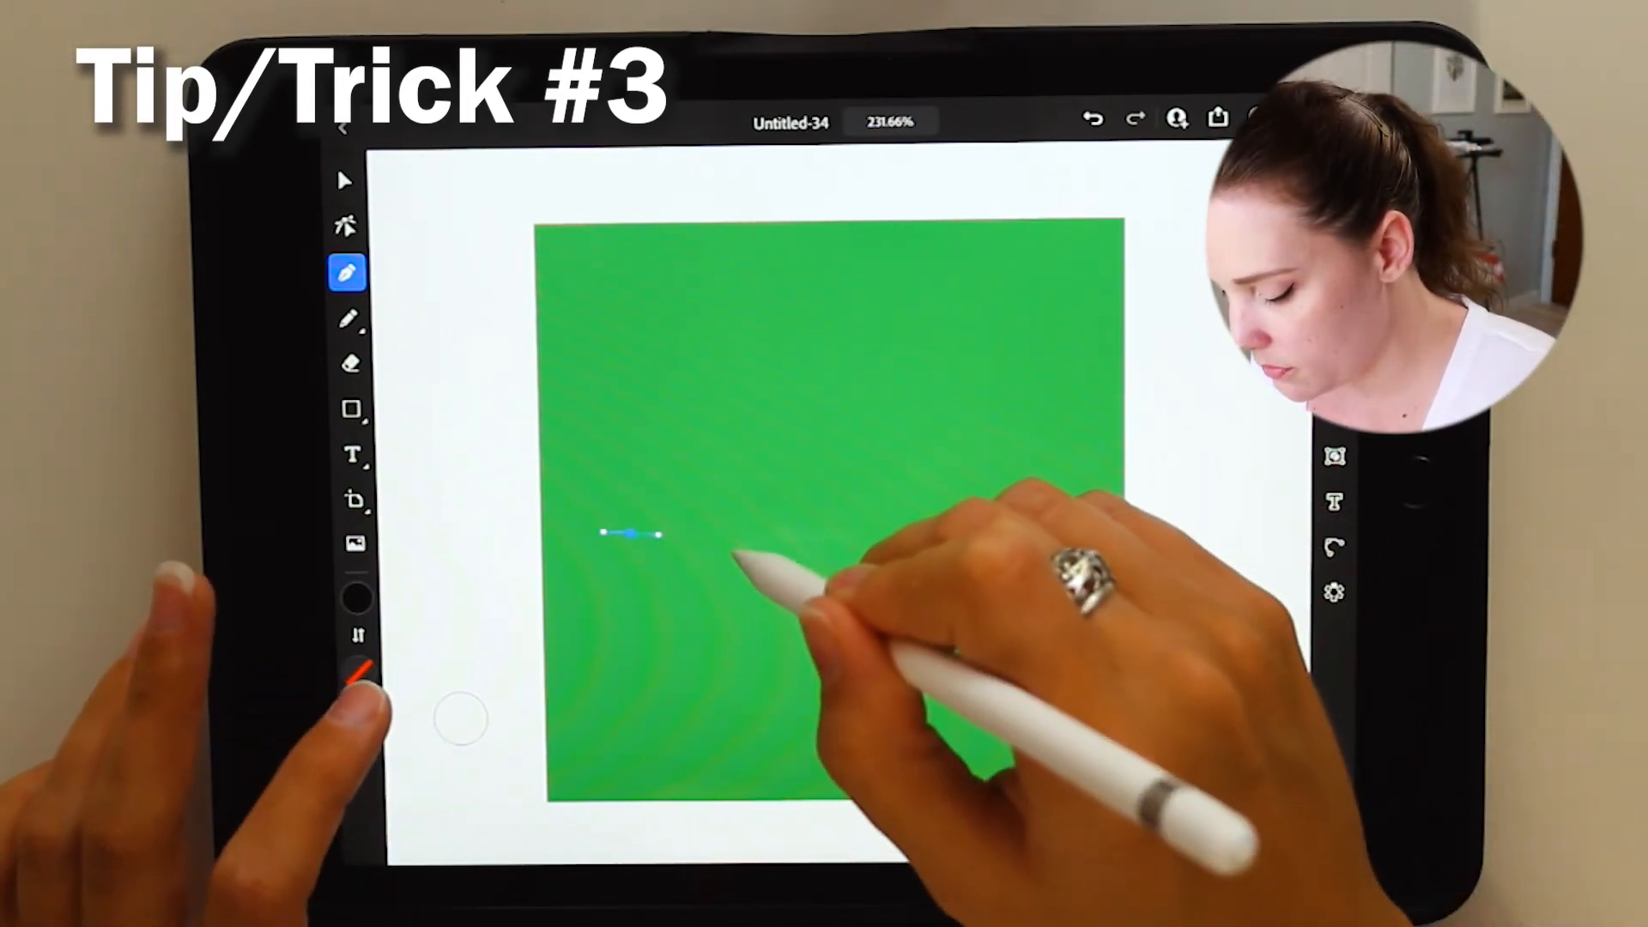
{"action": "left_click_drag", "start_coordinate": [630, 533], "coordinate": [936, 678]}
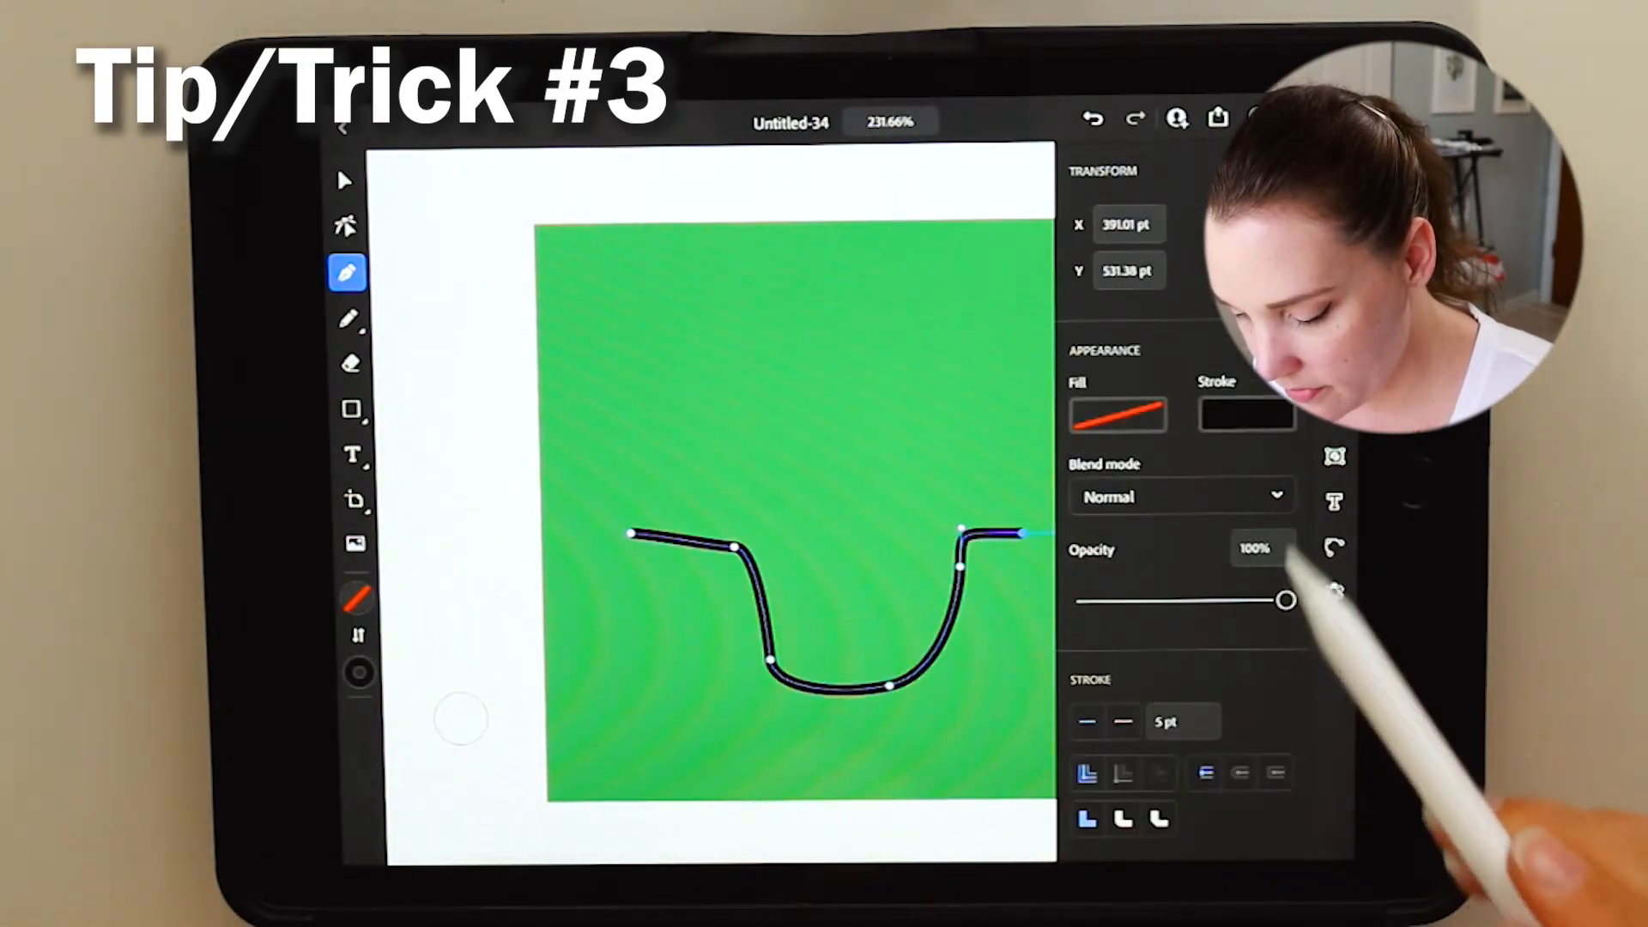
{"action": "left_click", "coordinate": [1180, 721]}
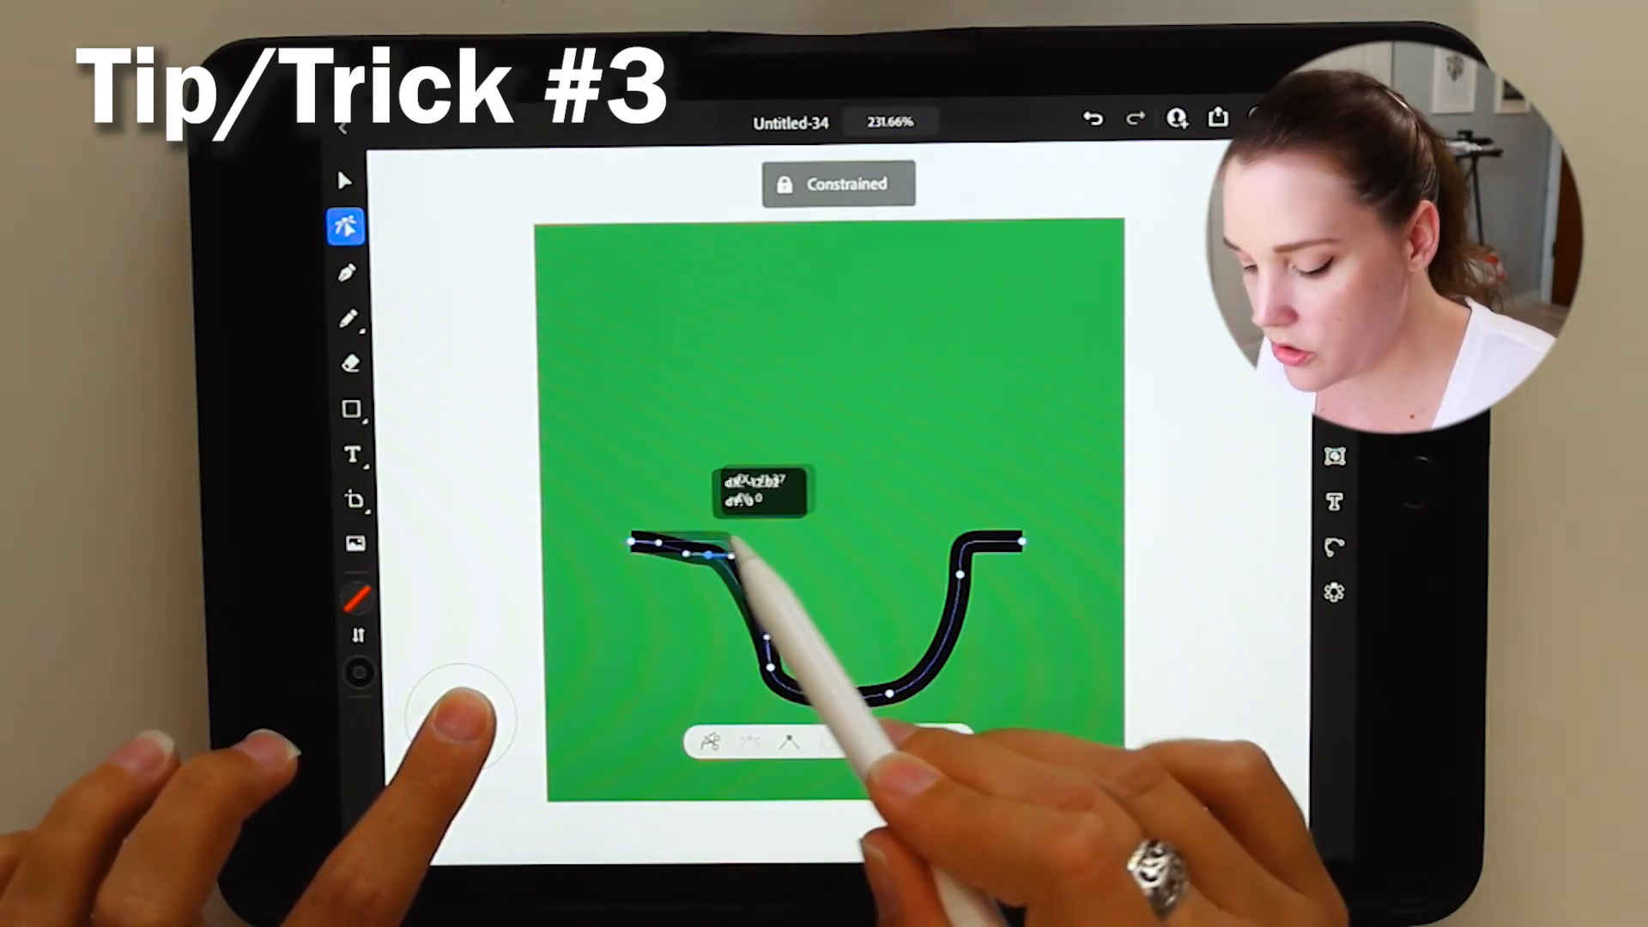
Drag the left anchor point and its handle to square off the mouth's left bend
{"action": "left_click_drag", "start_coordinate": [709, 551], "coordinate": [772, 594]}
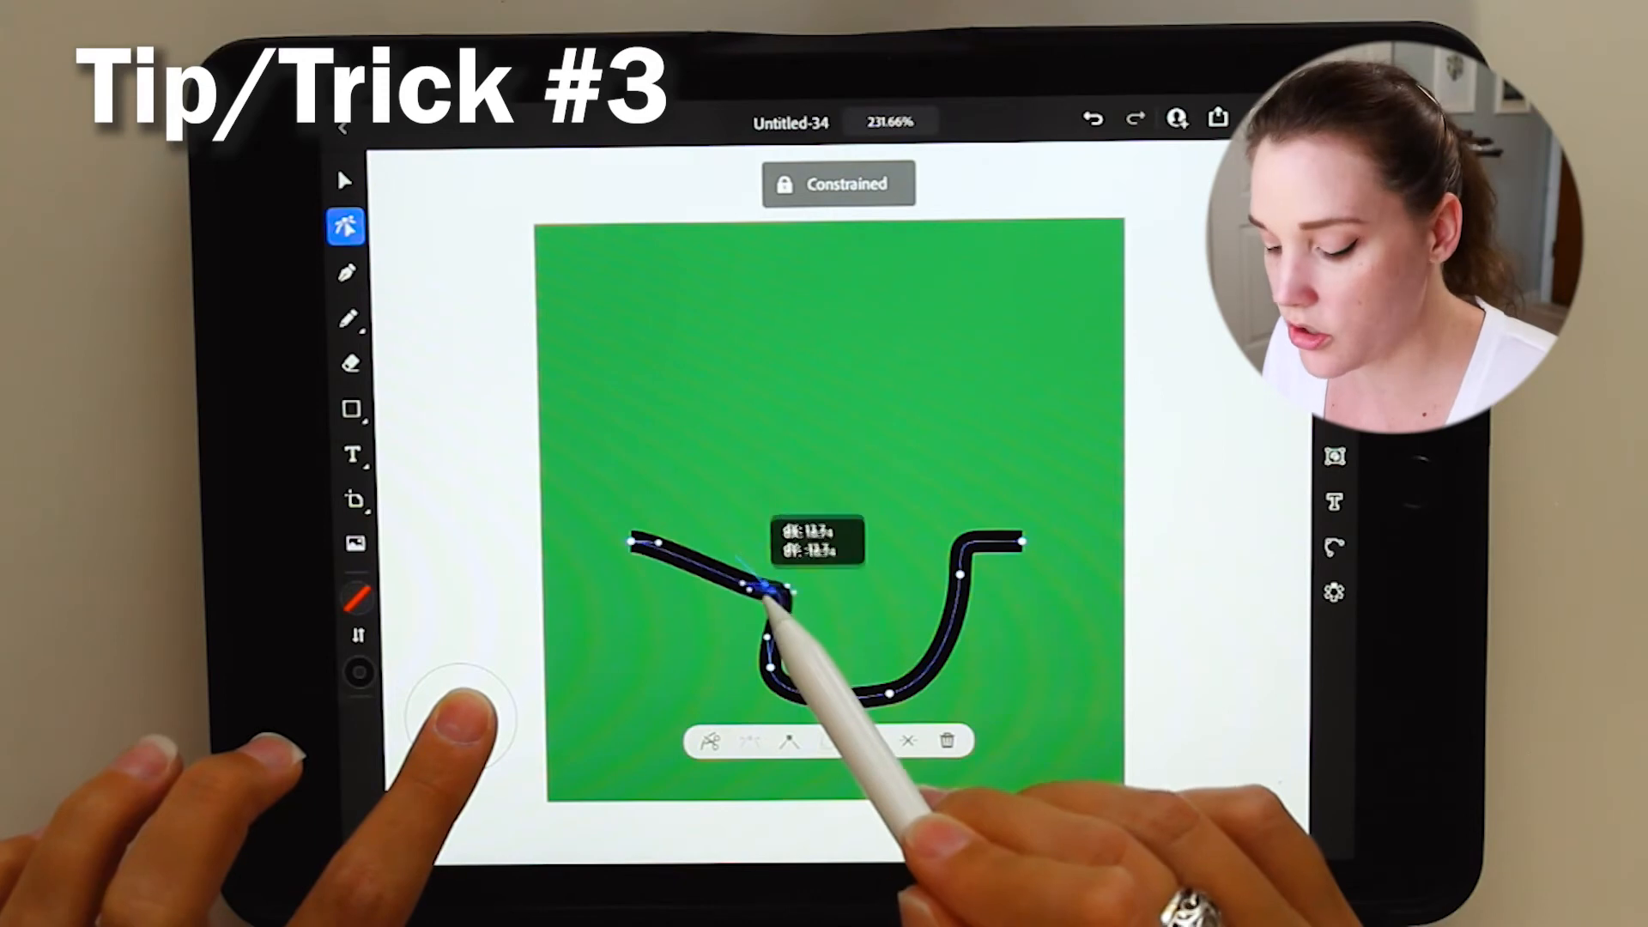
{"action": "left_click_drag", "start_coordinate": [768, 599], "coordinate": [757, 583]}
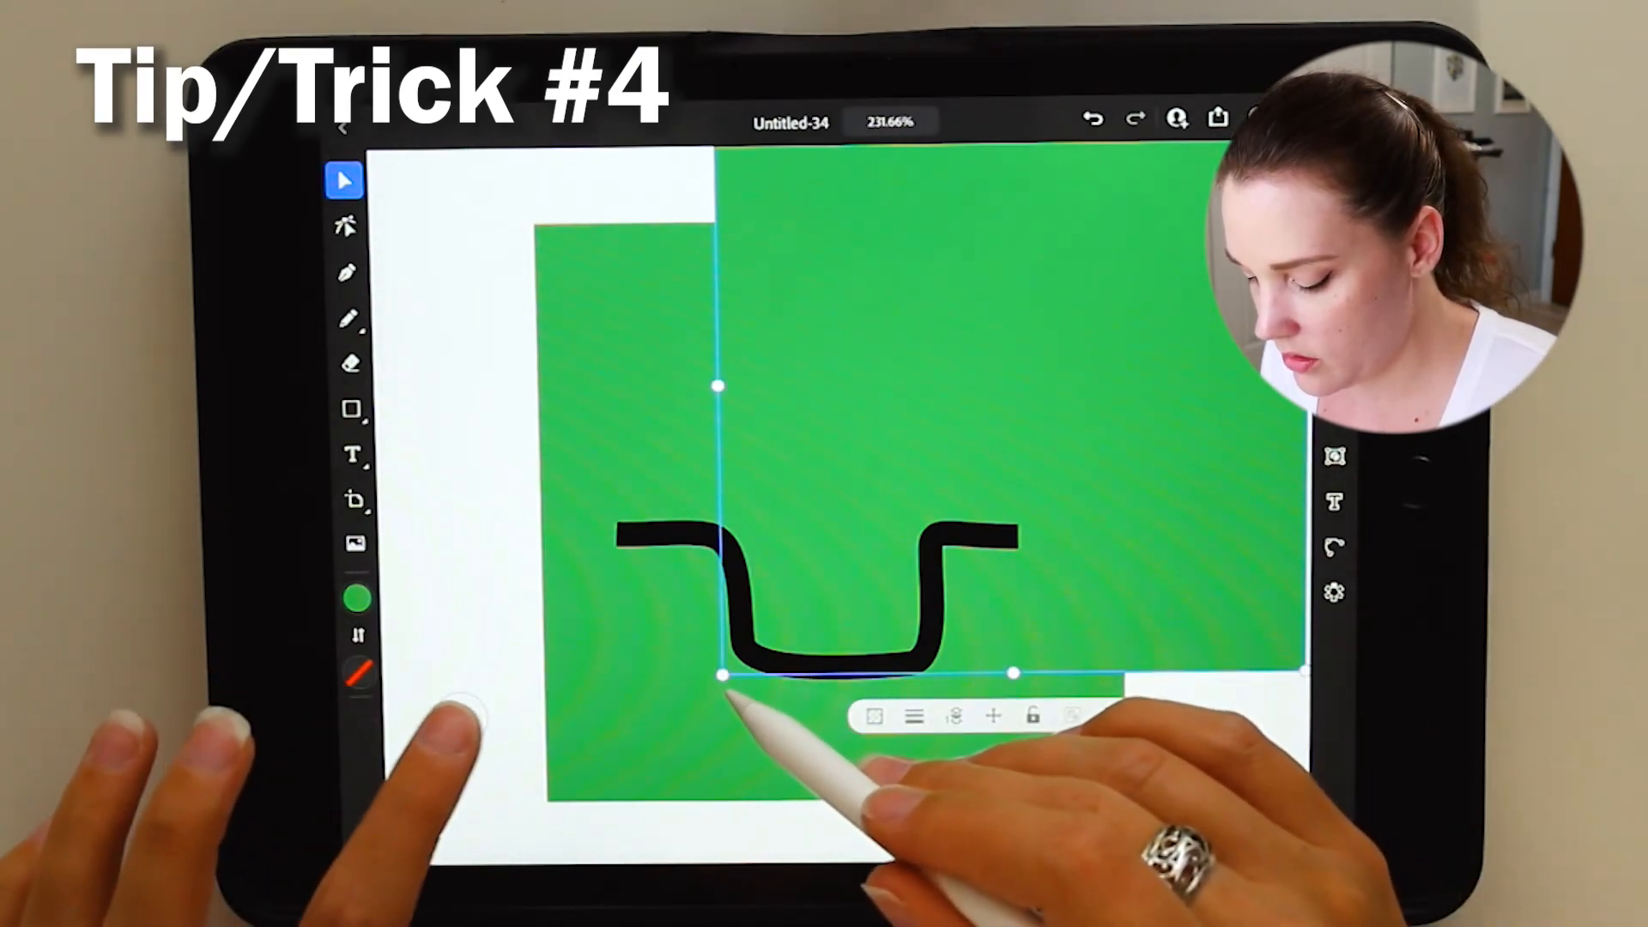
Draw a new square above the mouth and give it a black fill as an eye
{"action": "left_click_drag", "start_coordinate": [718, 386], "coordinate": [1085, 367]}
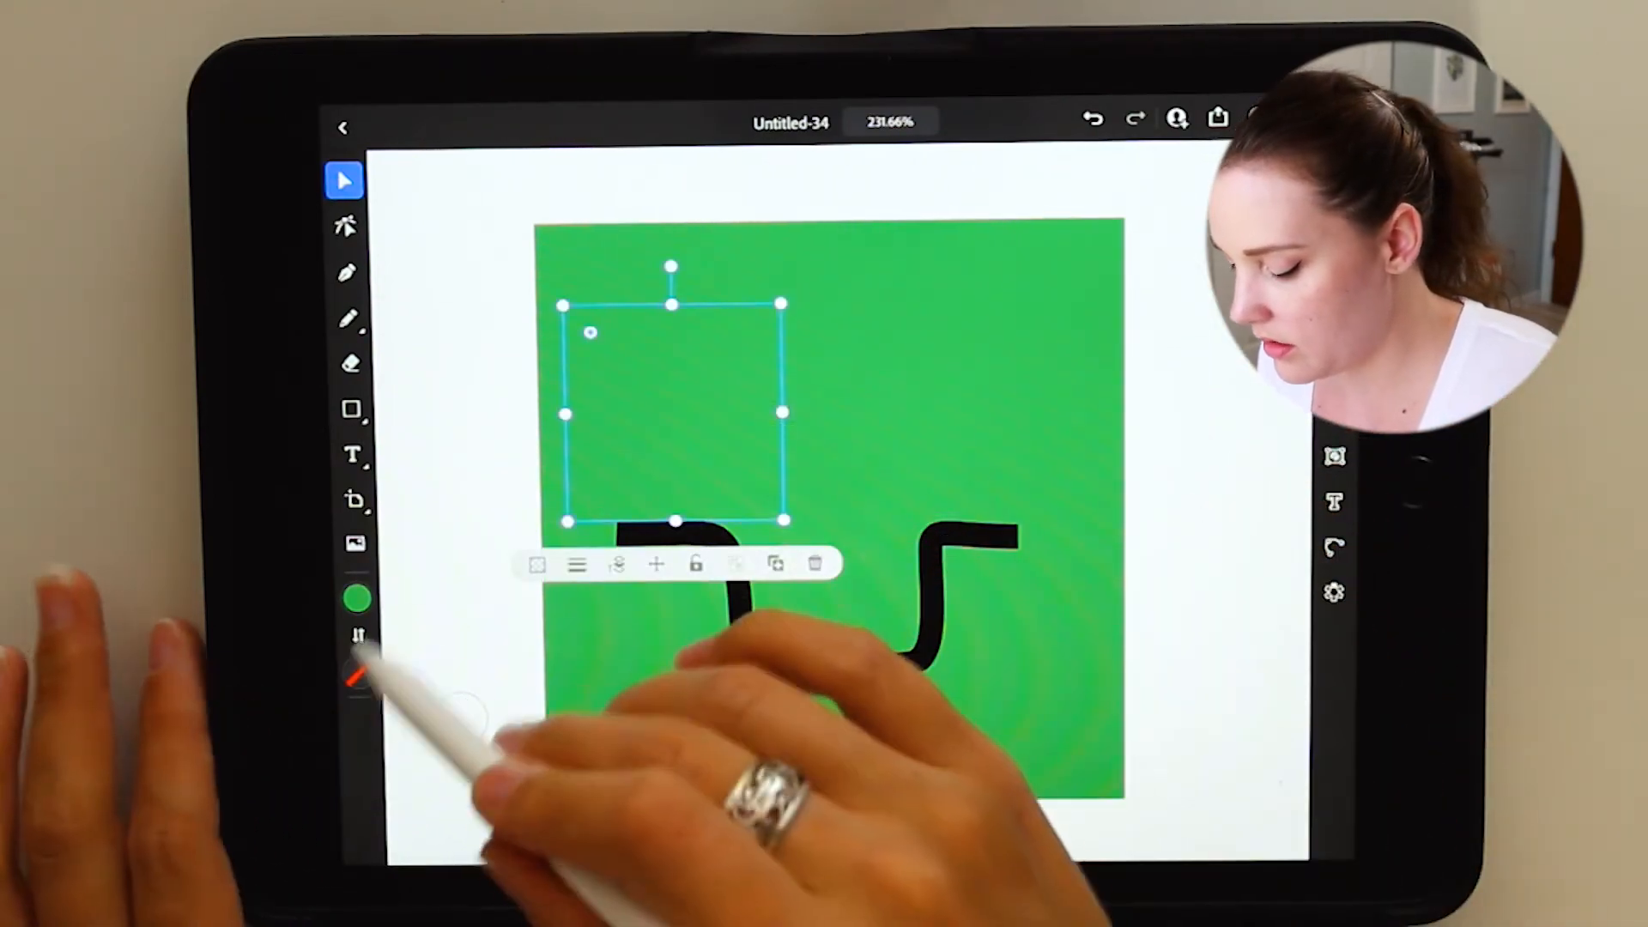
{"action": "left_click", "coordinate": [354, 607]}
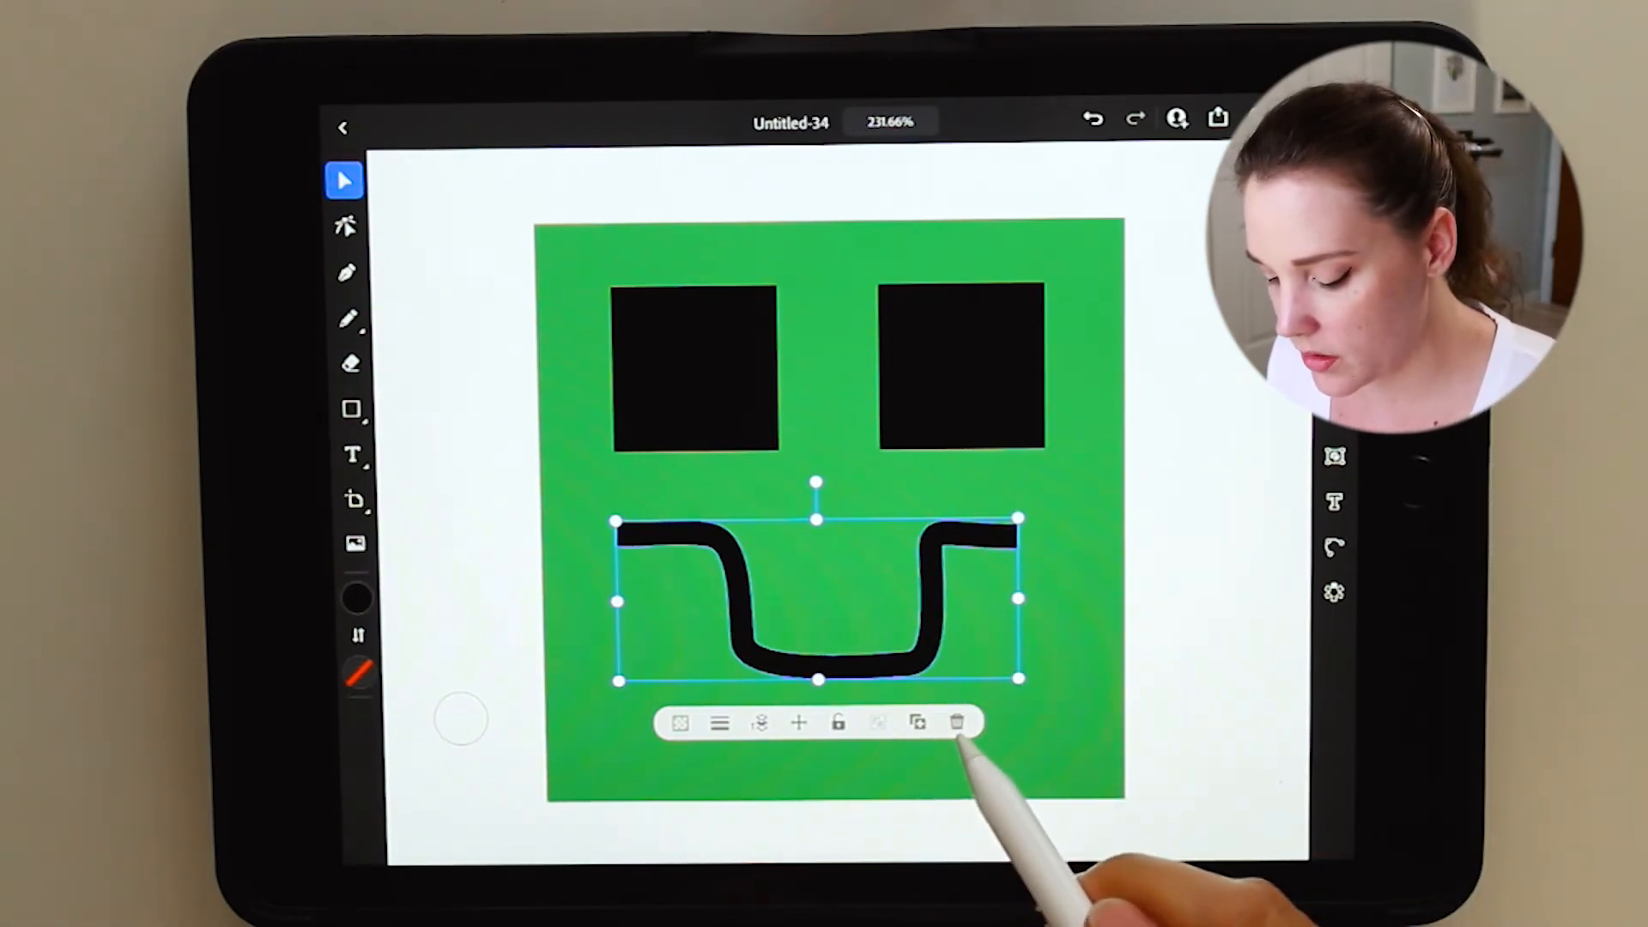
Remove the U-shaped mouth line and replace it with a shrunken copy of the left eye square below the eyes
{"action": "left_click", "coordinate": [961, 723]}
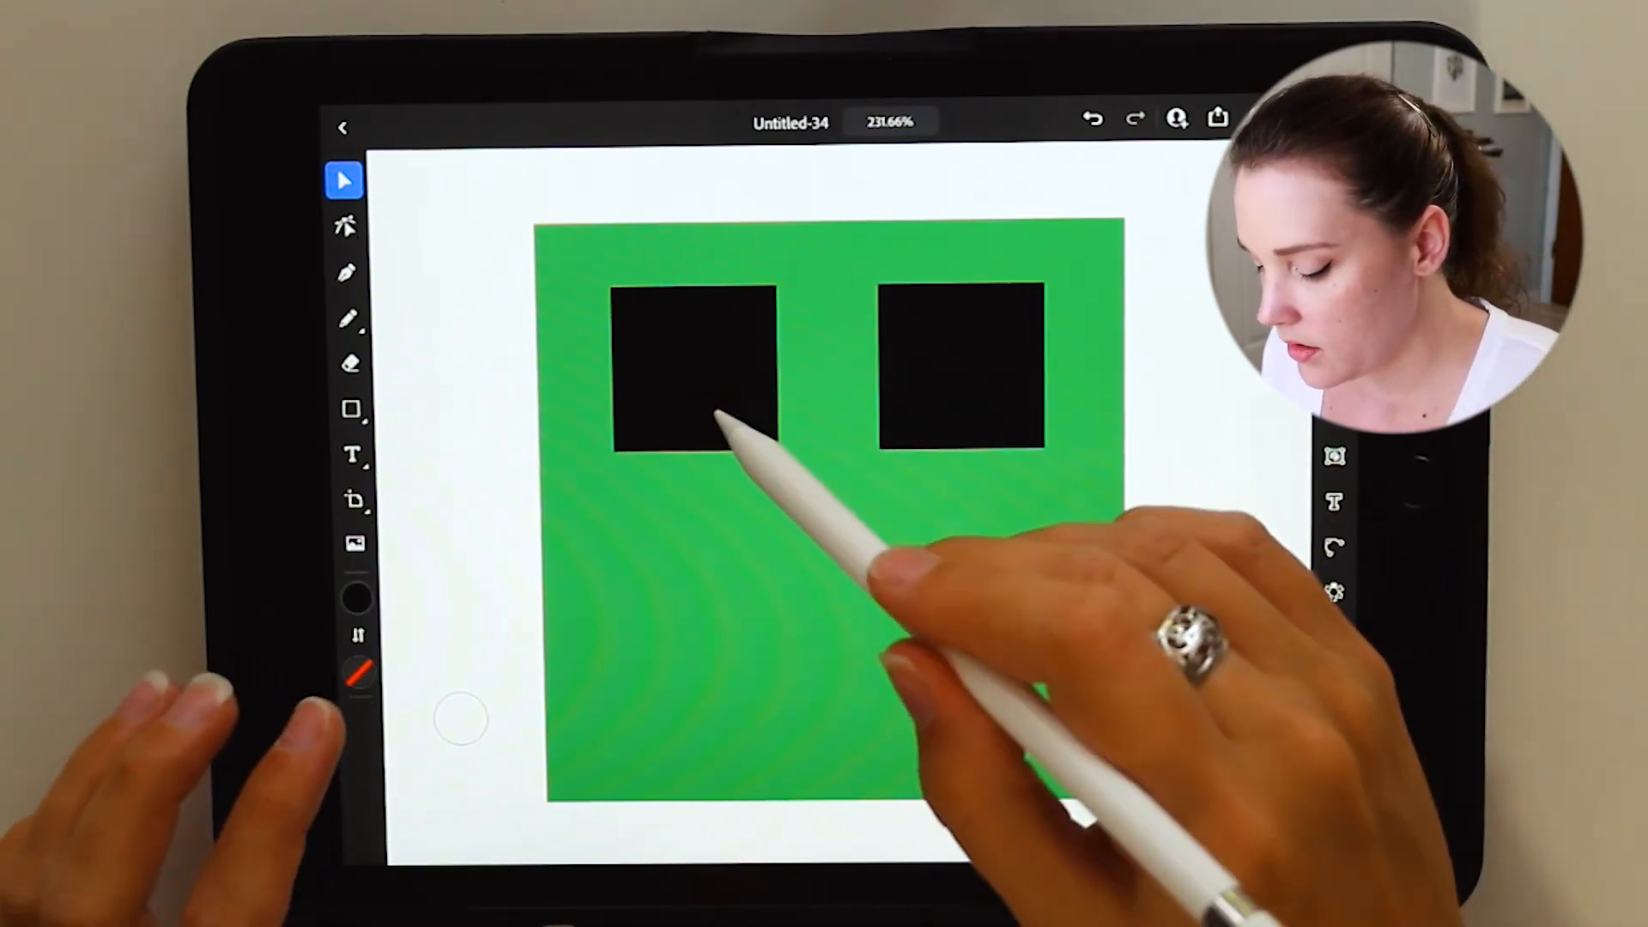
{"action": "left_click", "coordinate": [693, 376]}
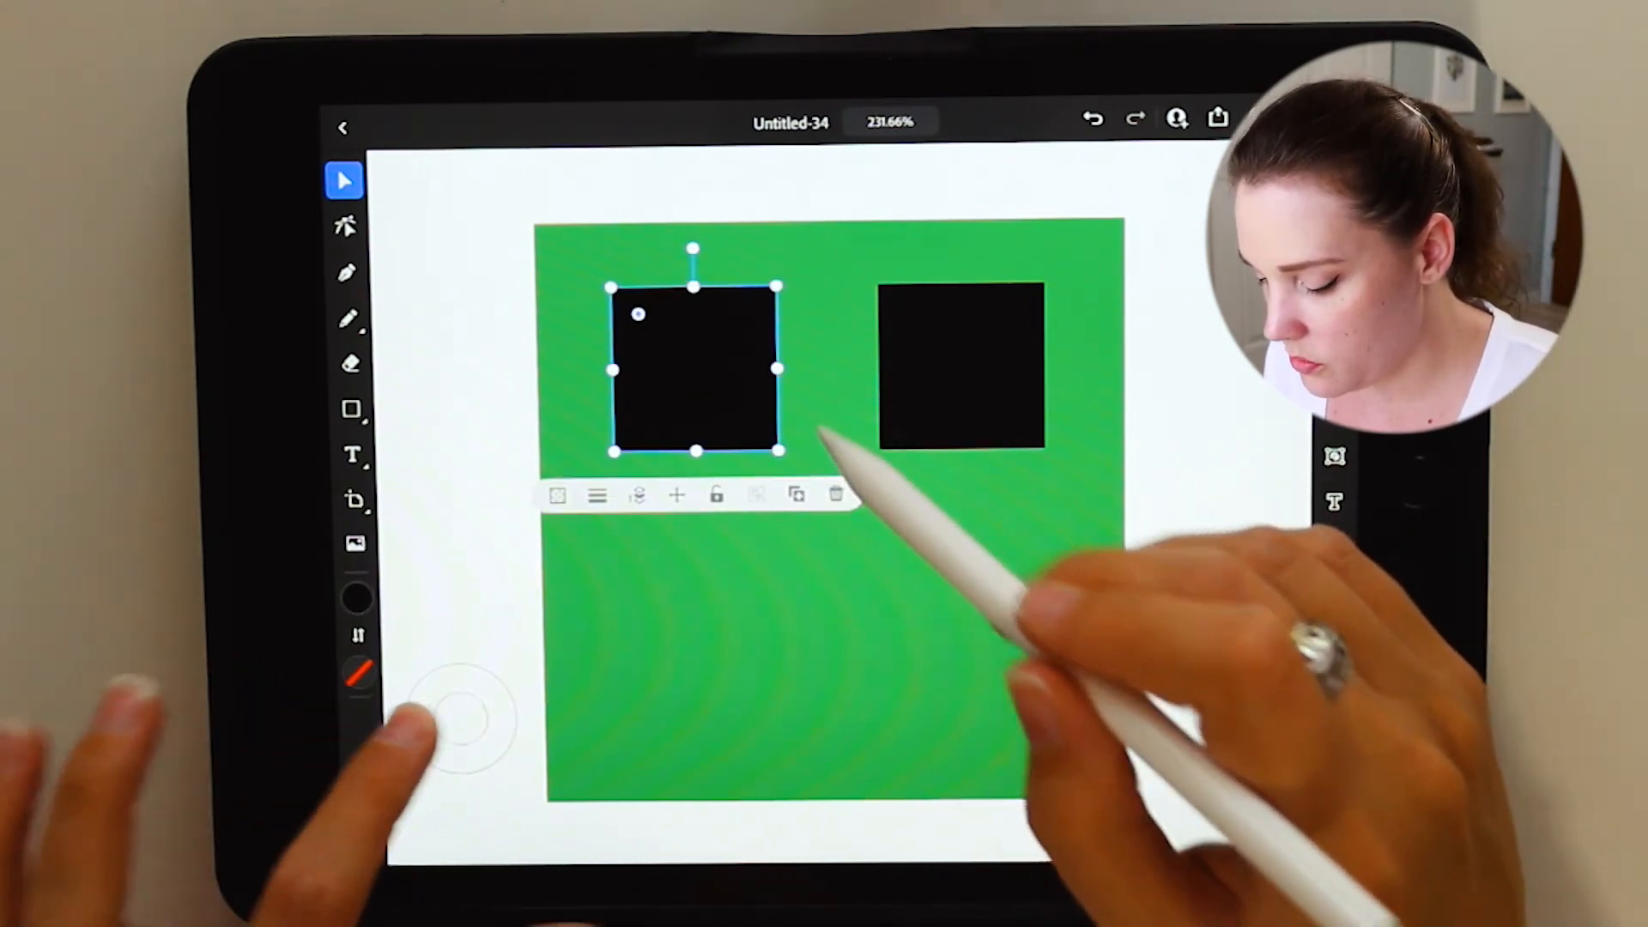
{"action": "left_click_drag", "start_coordinate": [694, 367], "coordinate": [743, 595]}
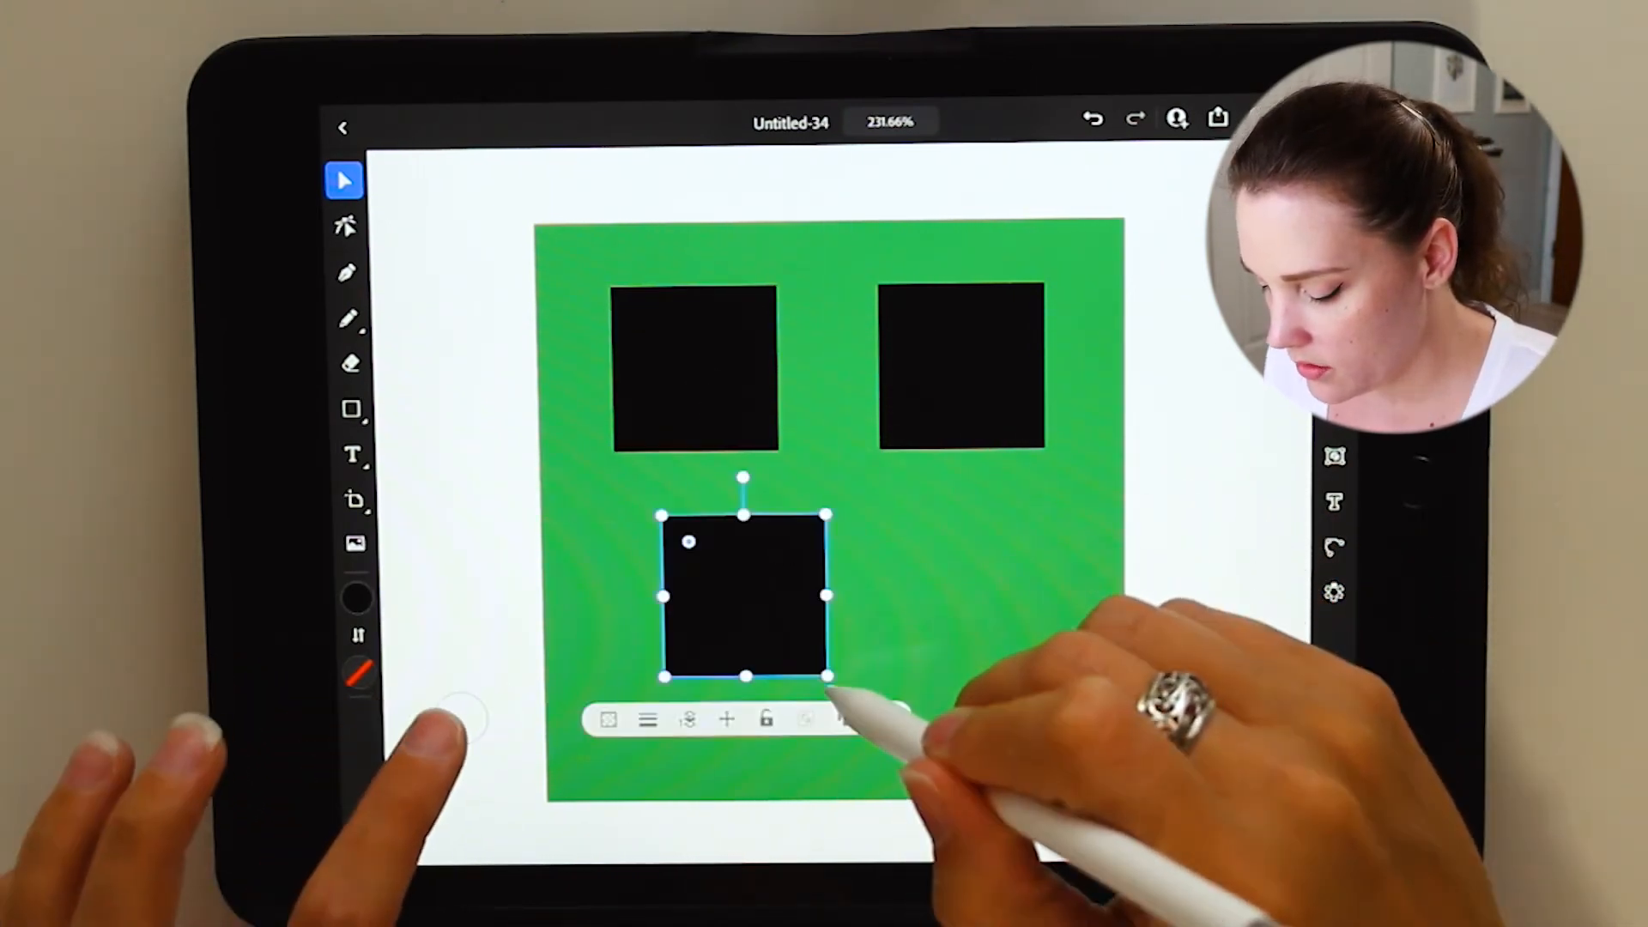
{"action": "left_click_drag", "start_coordinate": [824, 673], "coordinate": [783, 613]}
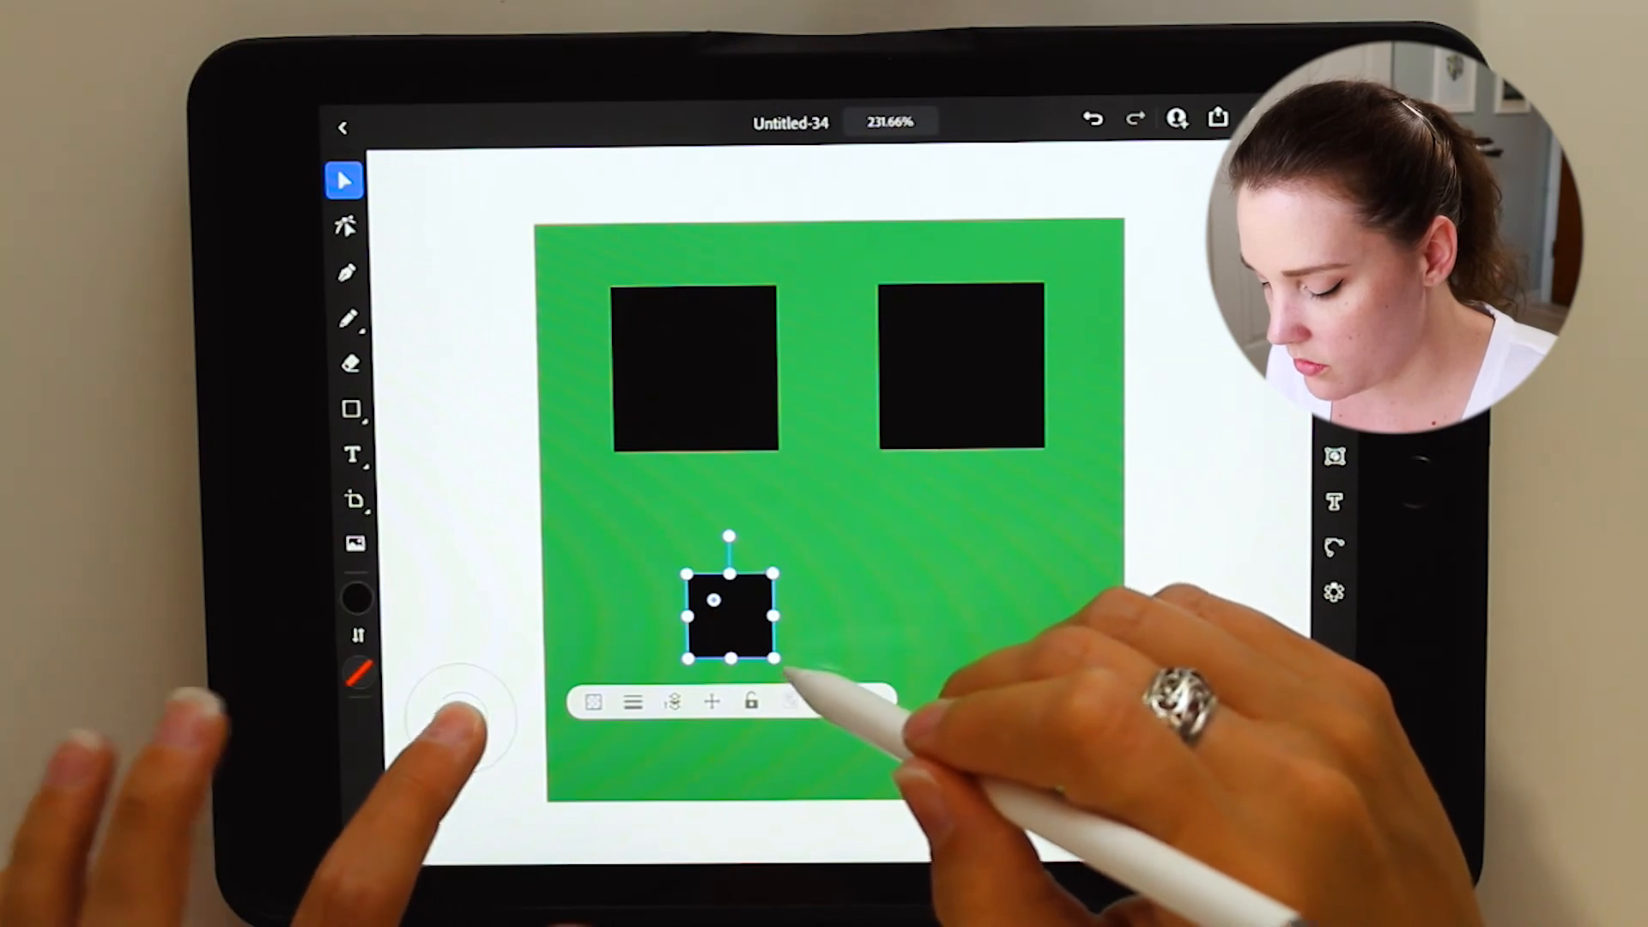
Duplicate the small mouth square diagonally below-right of the original and nudge it into place
{"action": "left_click_drag", "start_coordinate": [727, 618], "coordinate": [808, 688]}
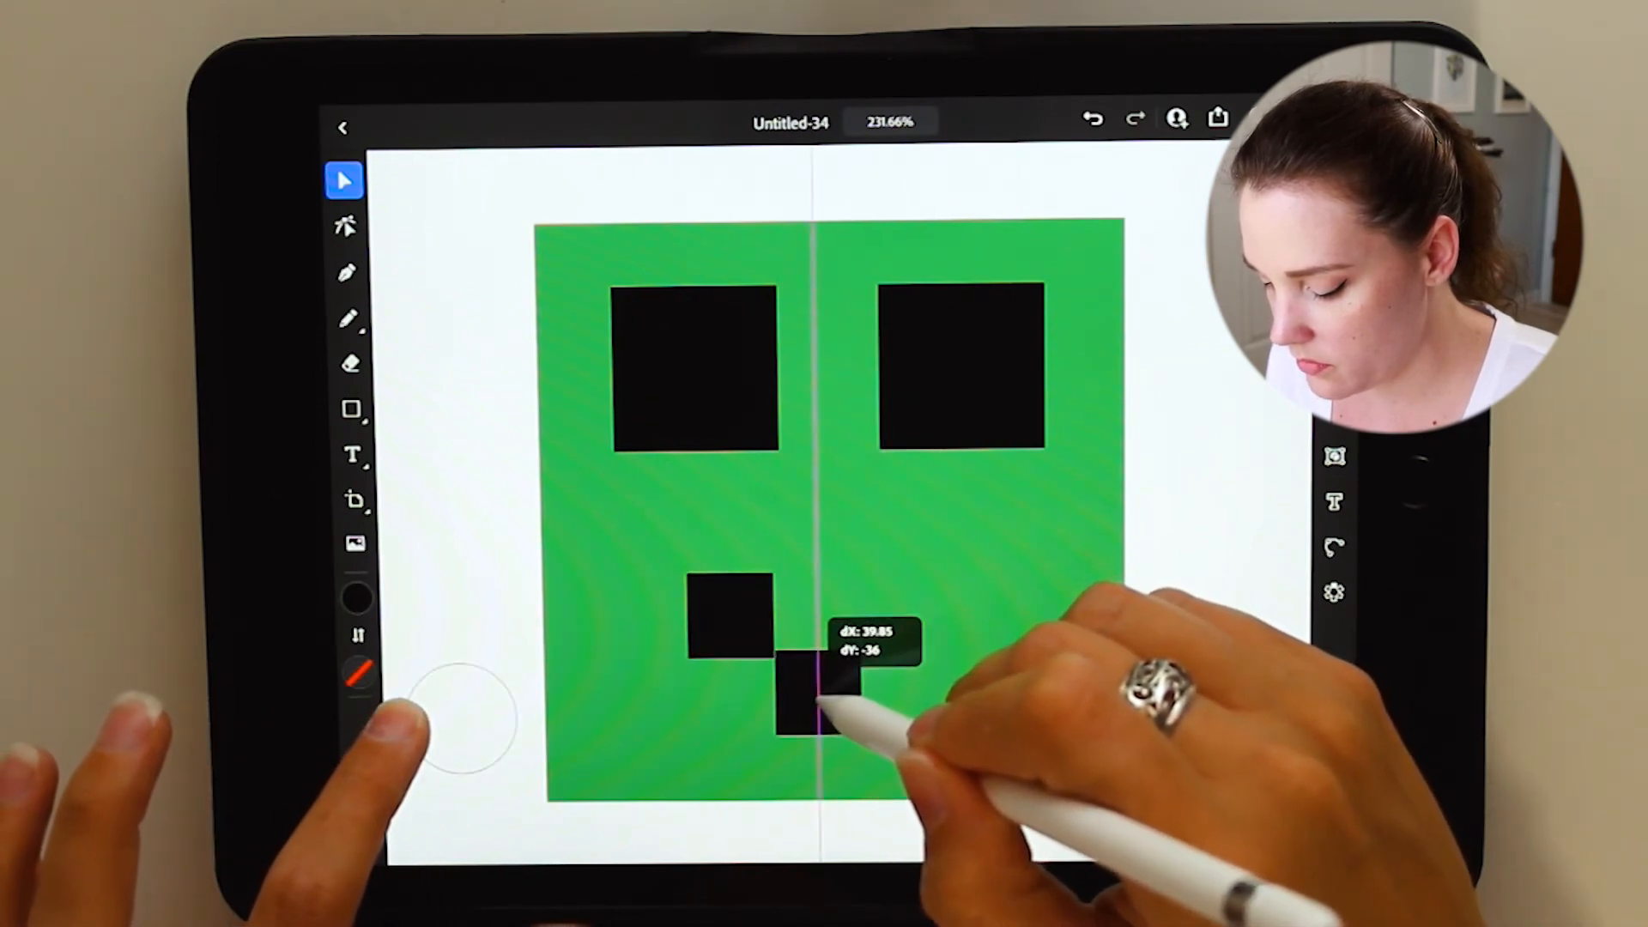
{"action": "left_click_drag", "start_coordinate": [804, 693], "coordinate": [817, 678]}
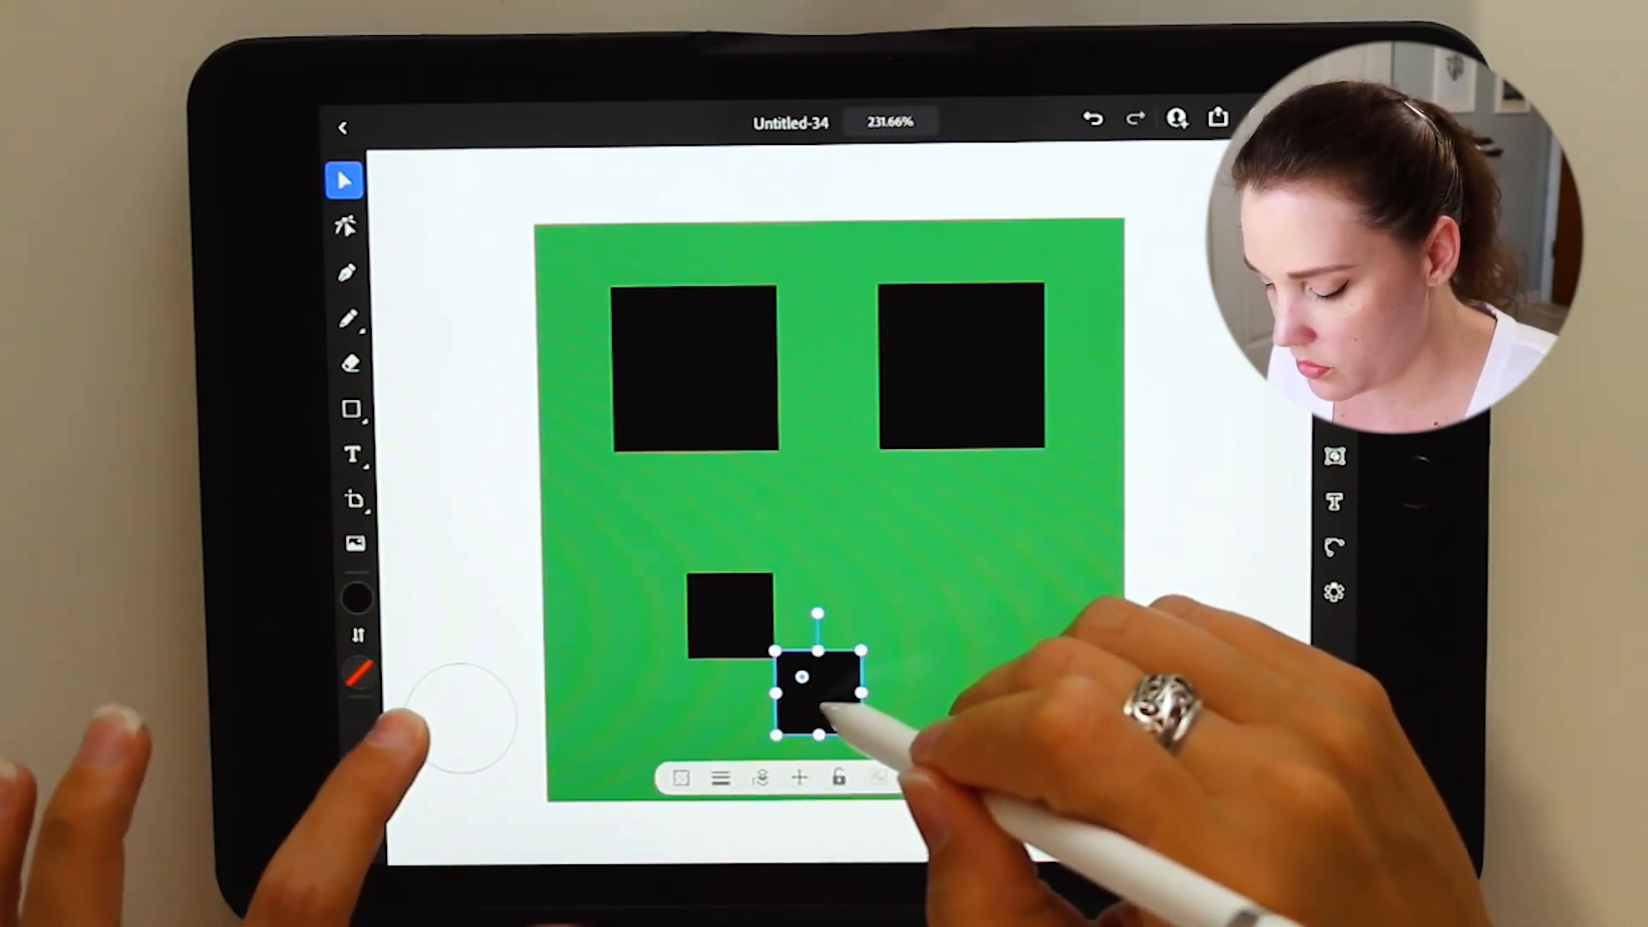